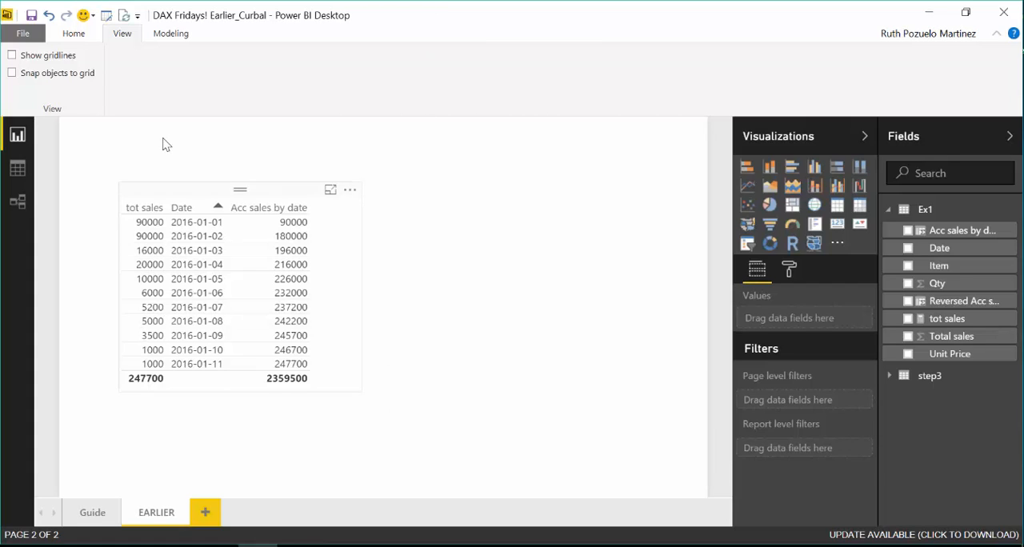
Open the Query Editor on the Ex1 query with its Applied Steps.
left_click(73, 32)
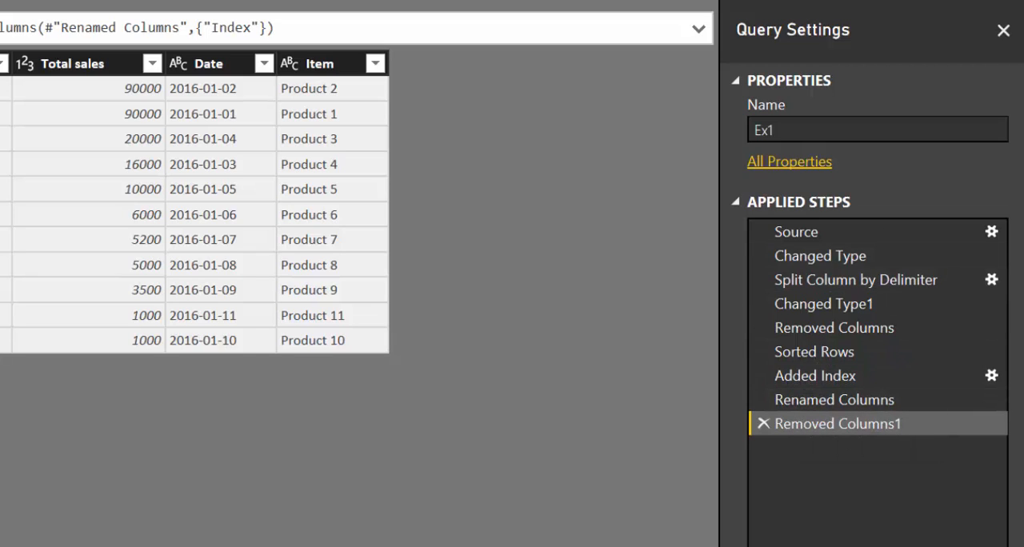
Inspect the Removed Columns and Sorted Rows steps and bring up the Sorted Rows options.
left_click(833, 327)
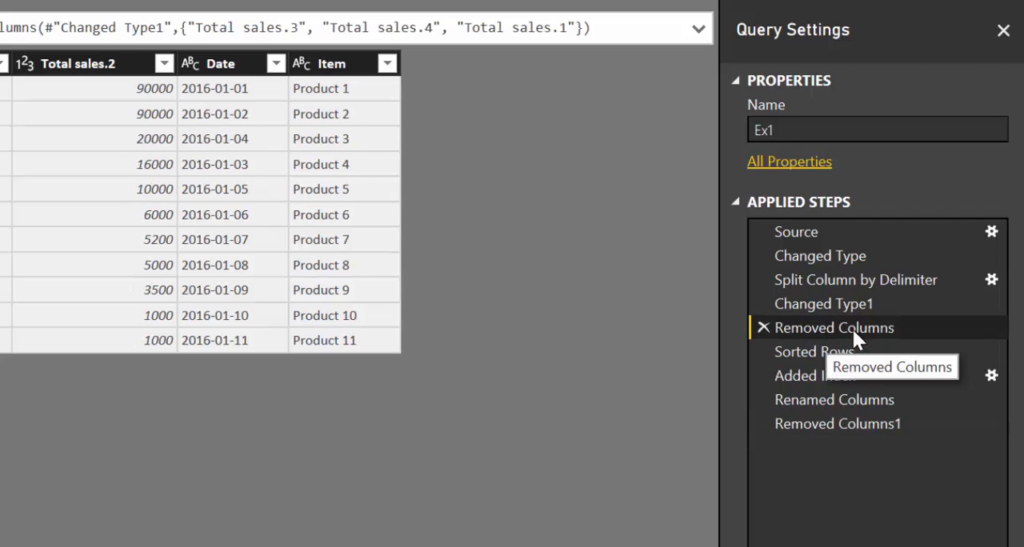
mouse_move(819, 339)
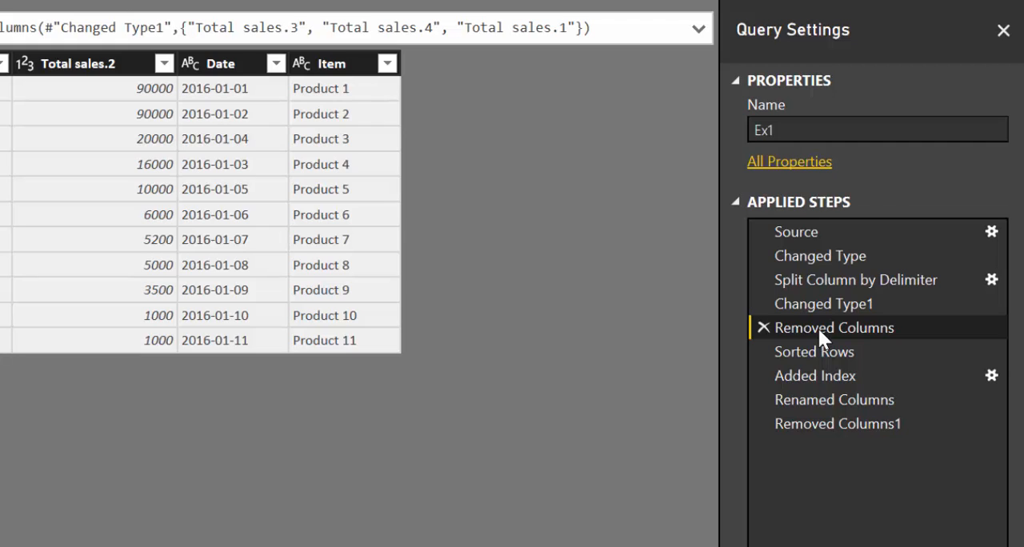
right_click(833, 326)
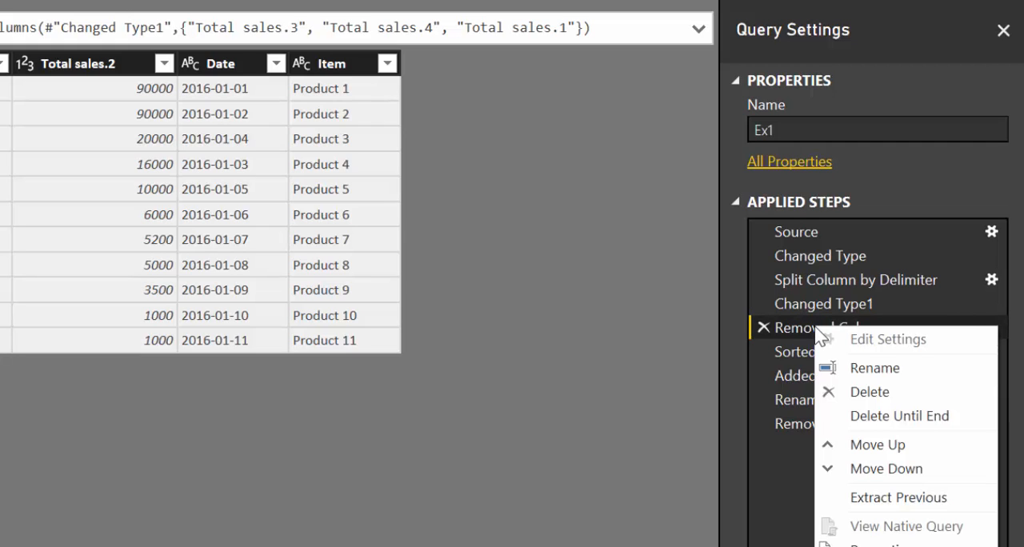
mouse_move(912, 509)
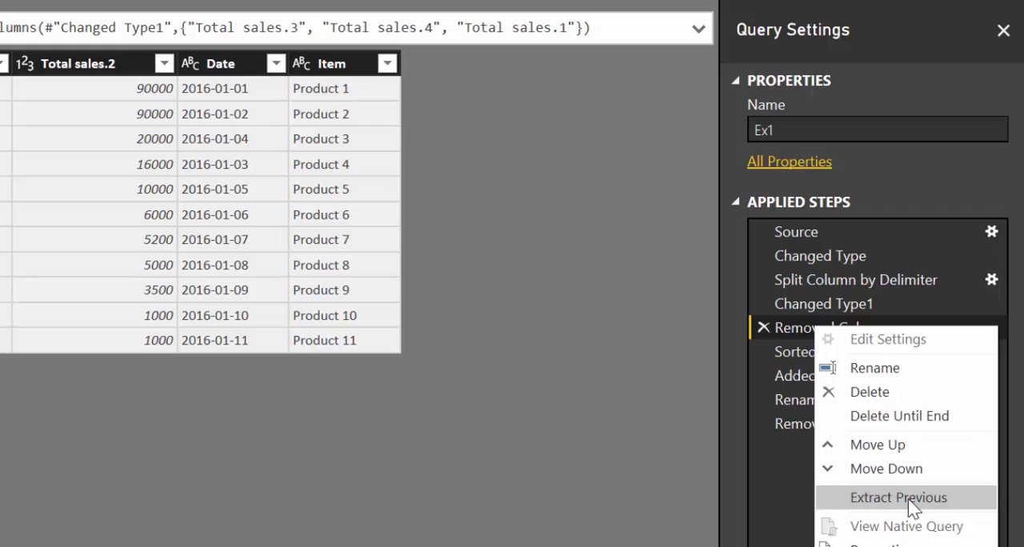
mouse_move(796, 336)
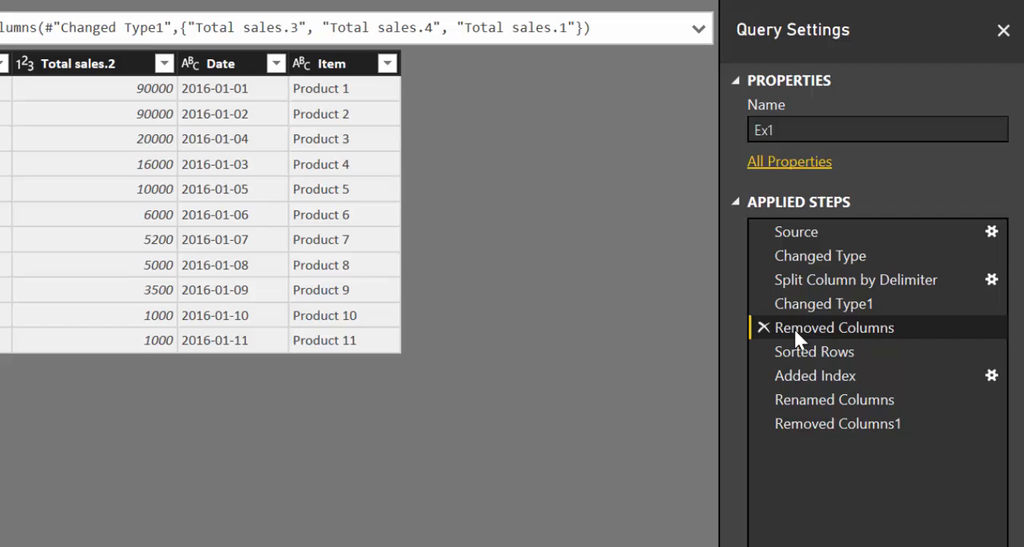
left_click(813, 352)
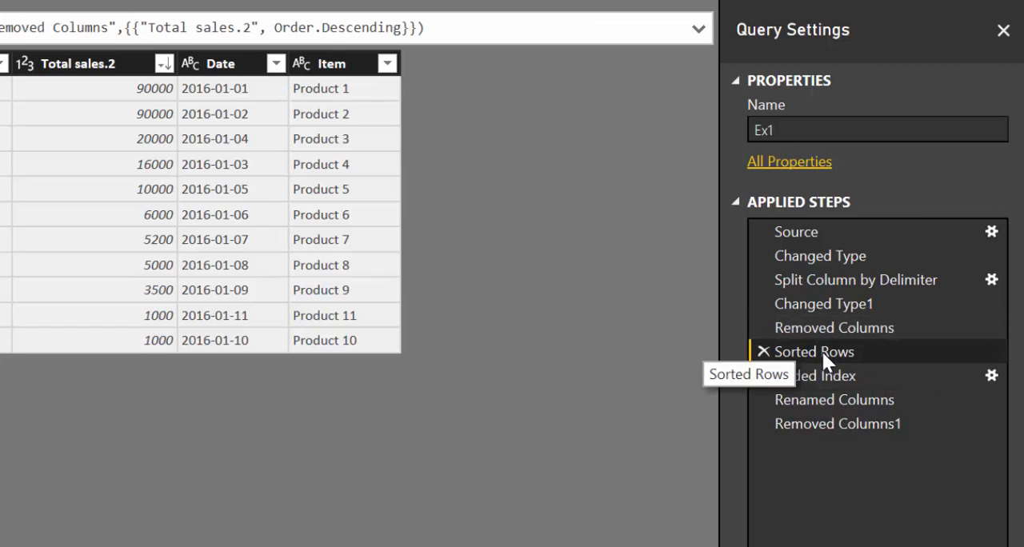
mouse_move(823, 362)
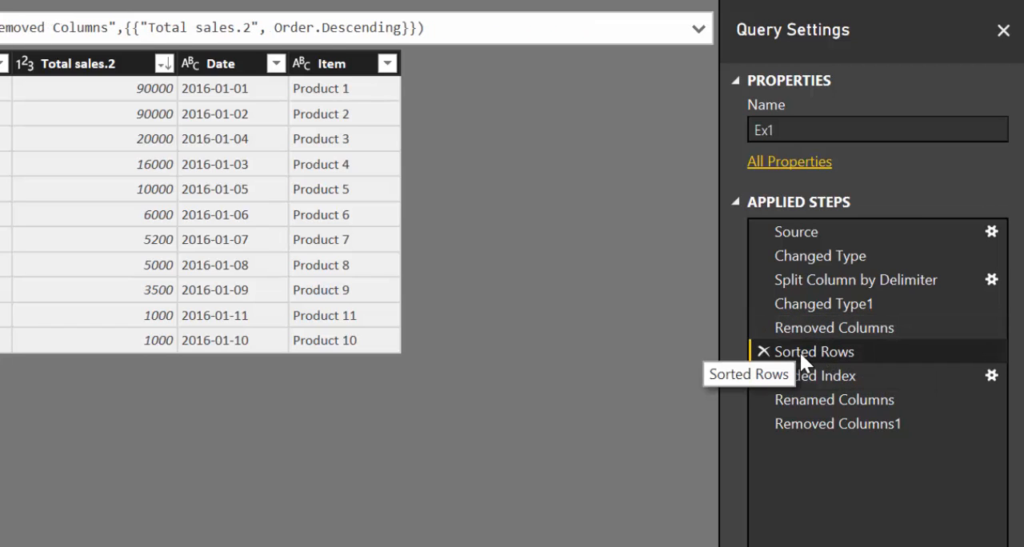
right_click(813, 352)
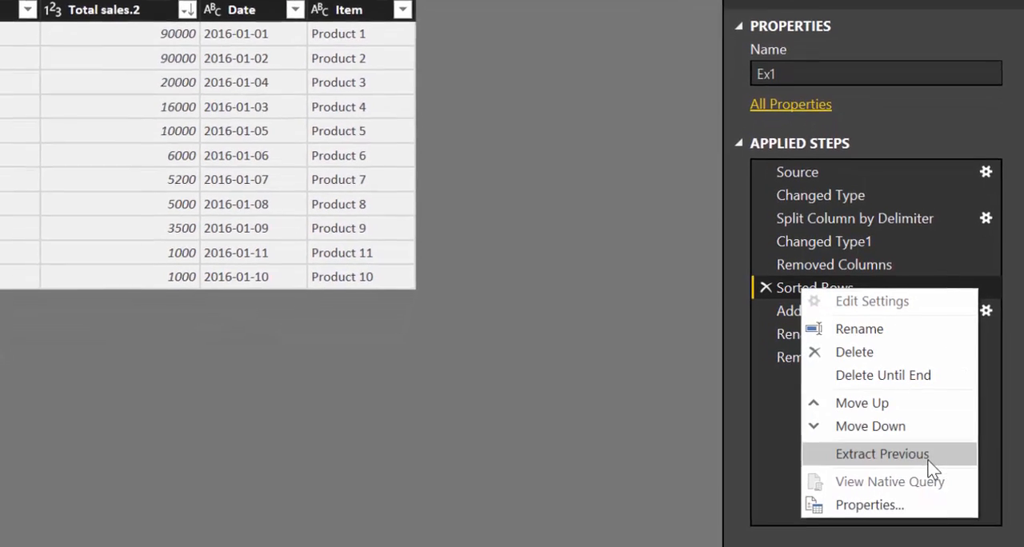
Extract the steps before Sorted Rows into a new query named 'Extracted query'.
left_click(881, 455)
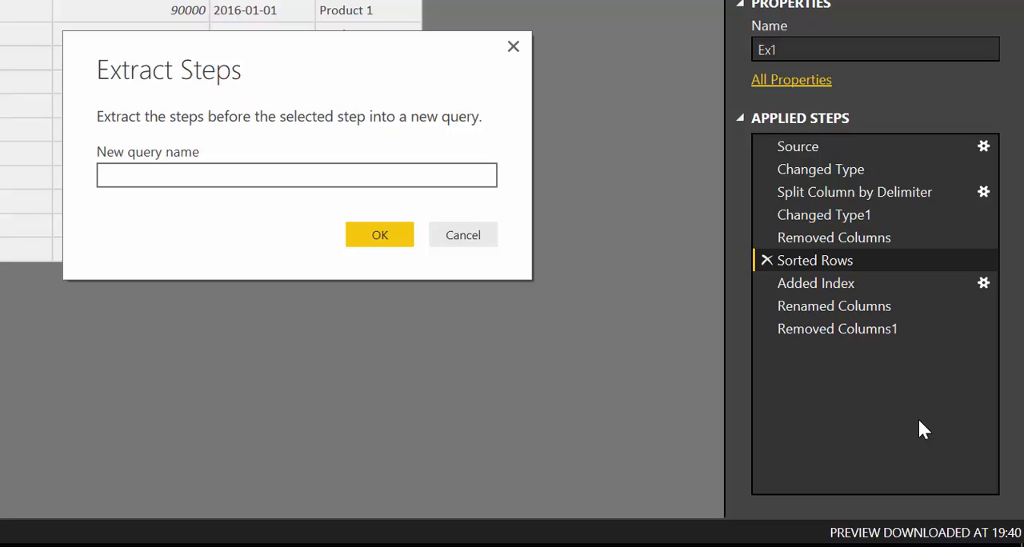
type("Extract")
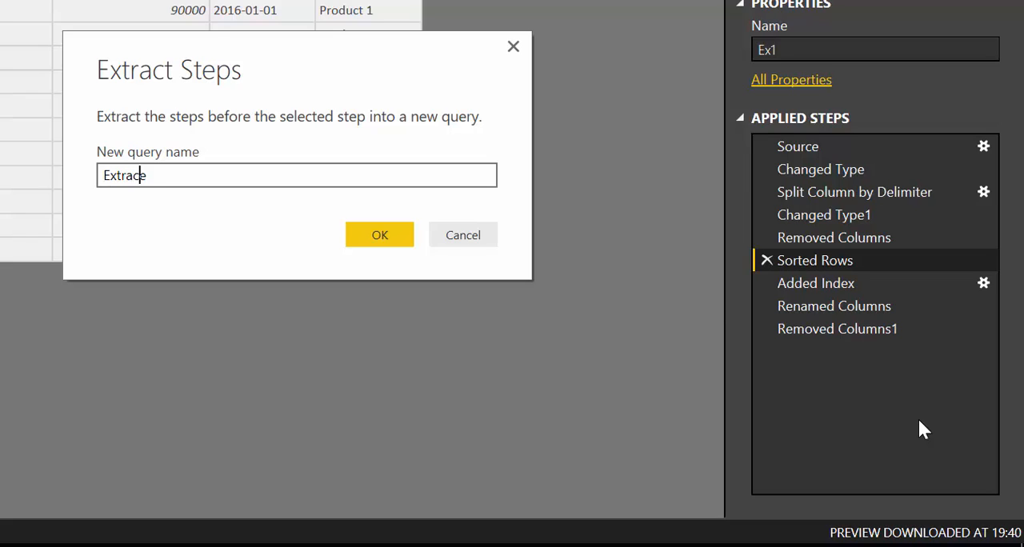
type("e")
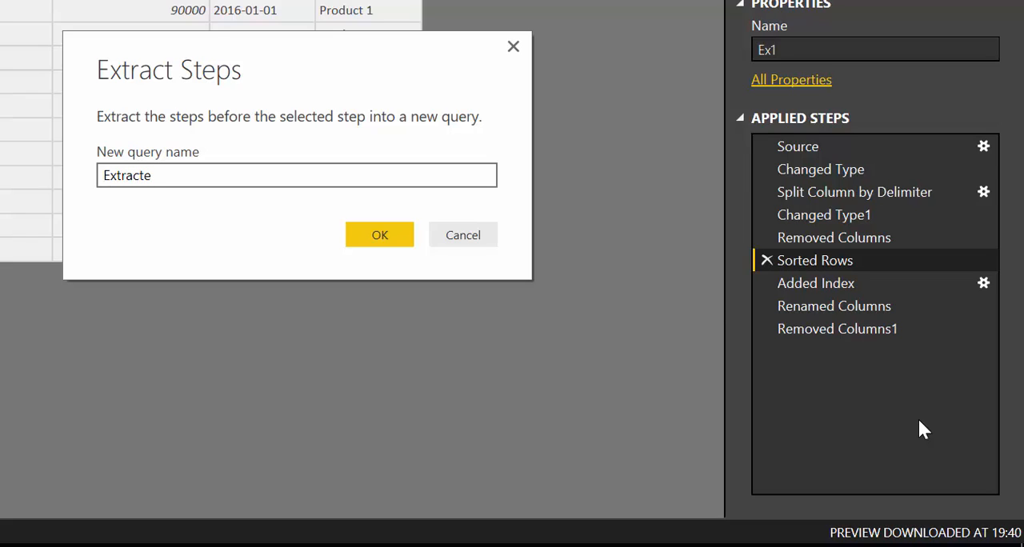
type("d query")
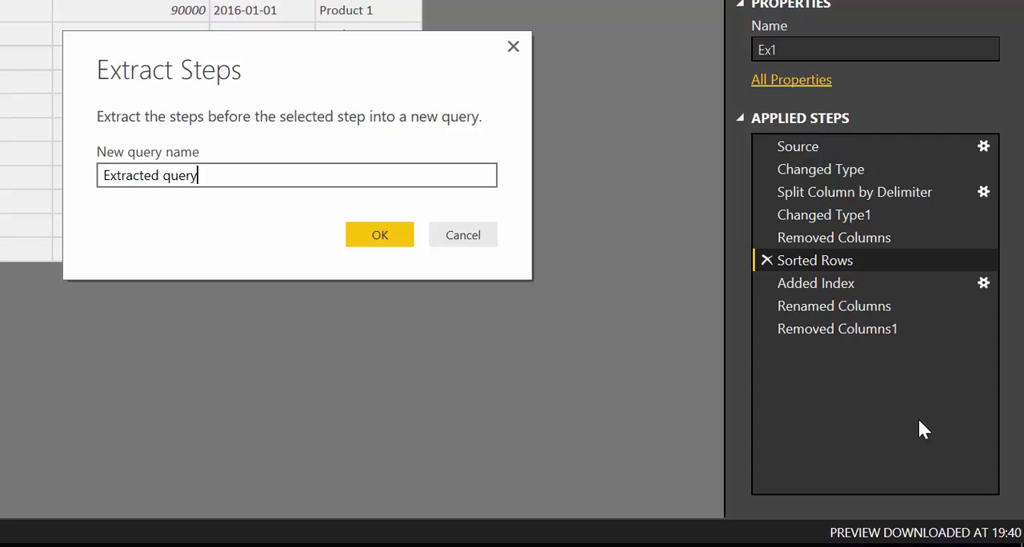
left_click(379, 233)
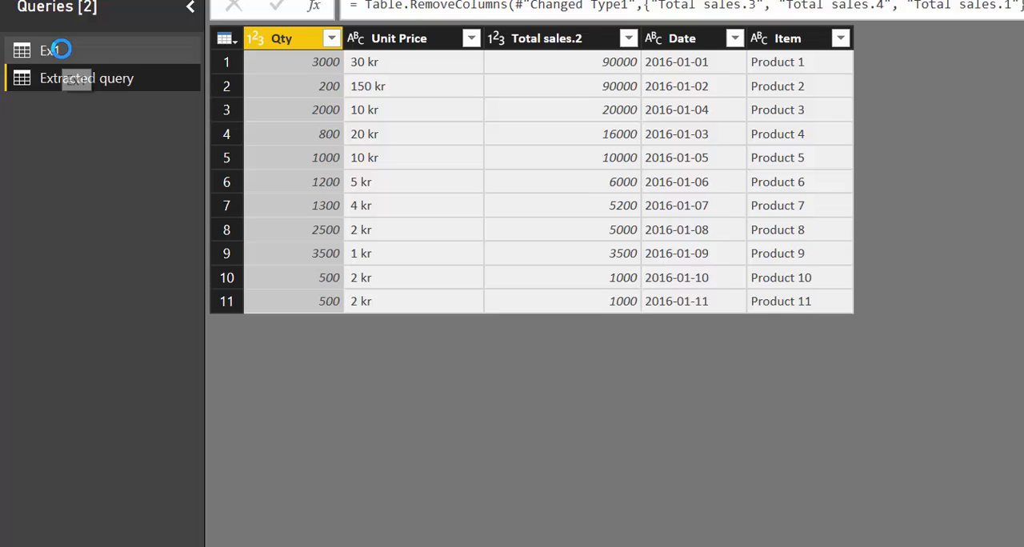
Check Ex1's Source in the Advanced Editor, then show Extracted query's full M code.
left_click(49, 51)
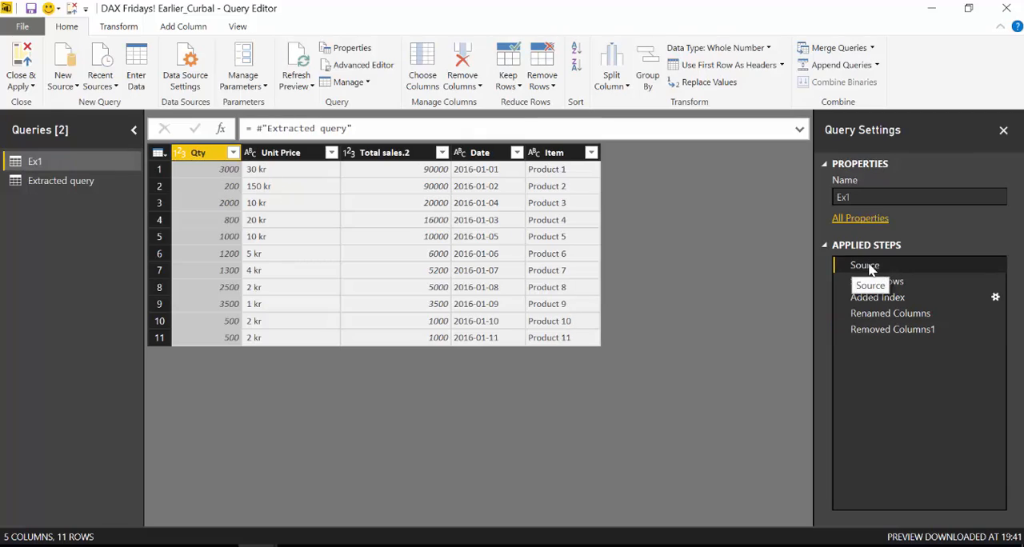
left_click(1003, 130)
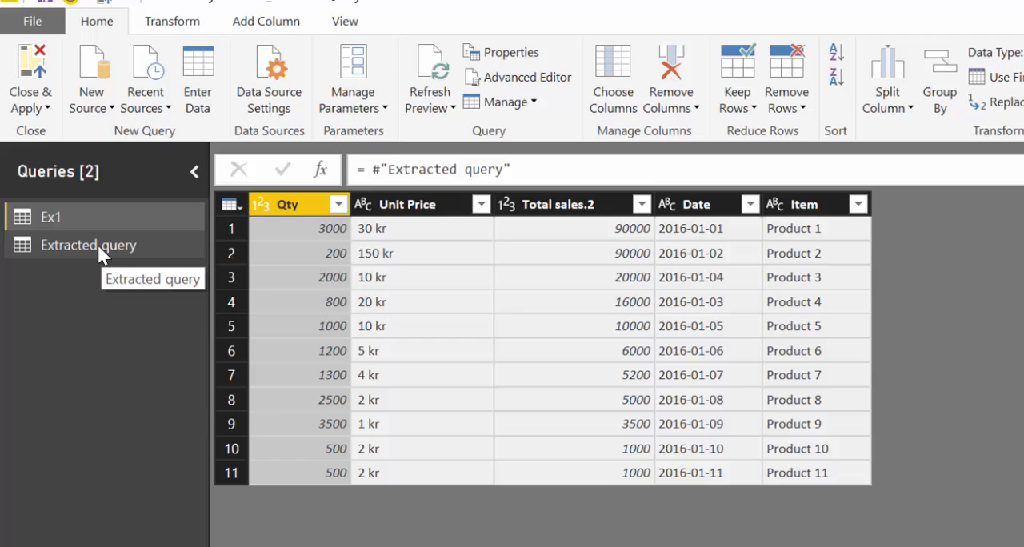
mouse_move(518, 76)
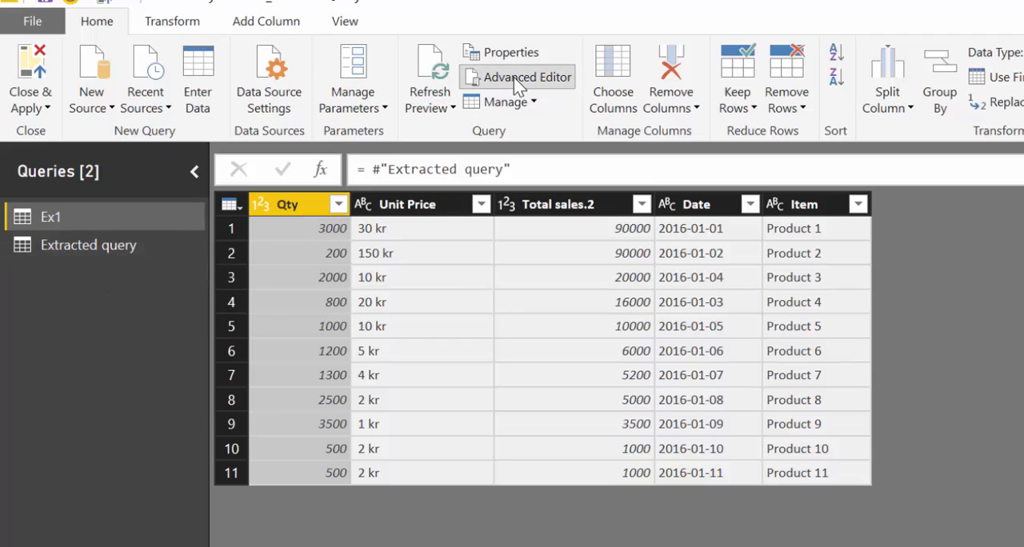
left_click(518, 77)
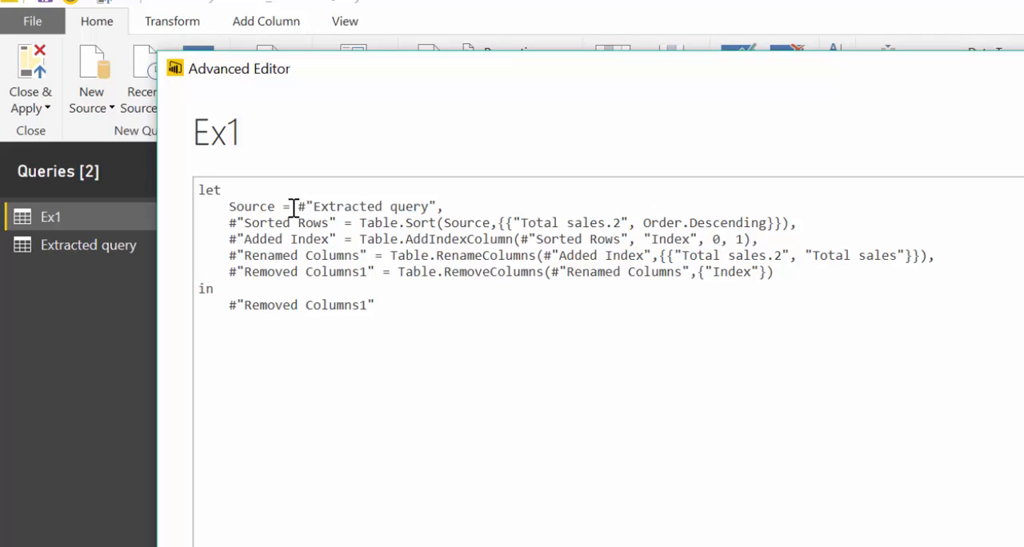
mouse_move(737, 298)
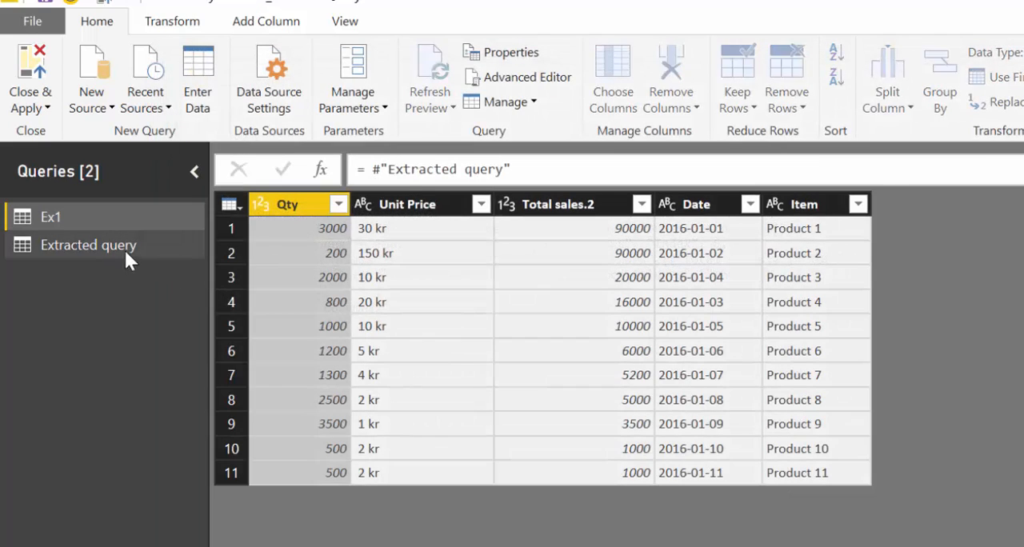
left_click(528, 76)
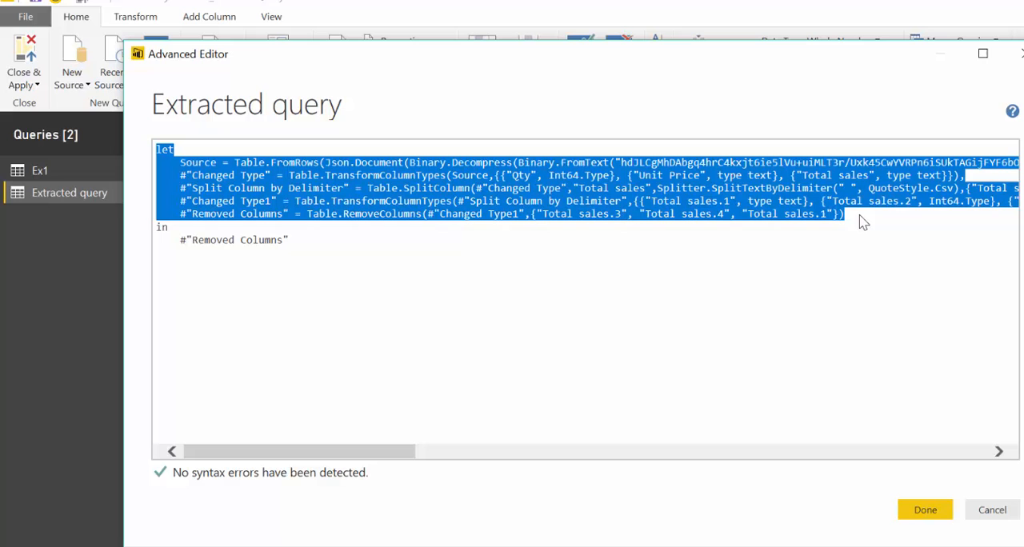
Close the Extracted query code, return to Ex1 and reopen its full M code.
left_click(925, 508)
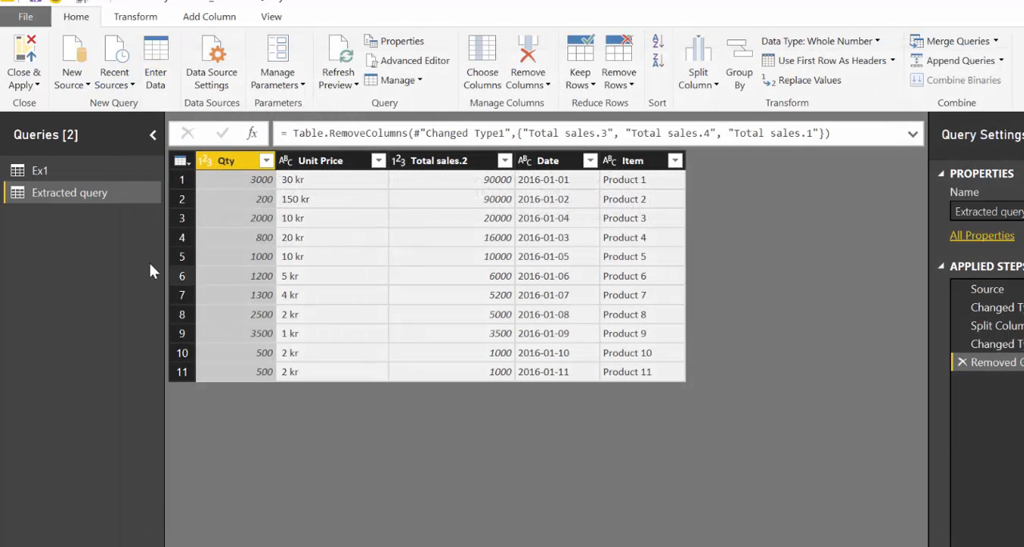
left_click(416, 61)
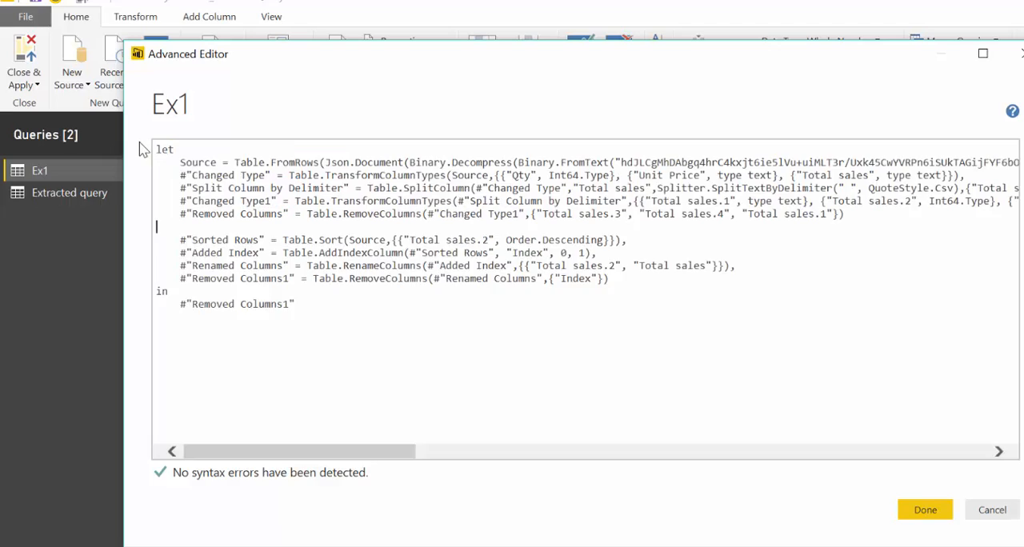
left_click(924, 508)
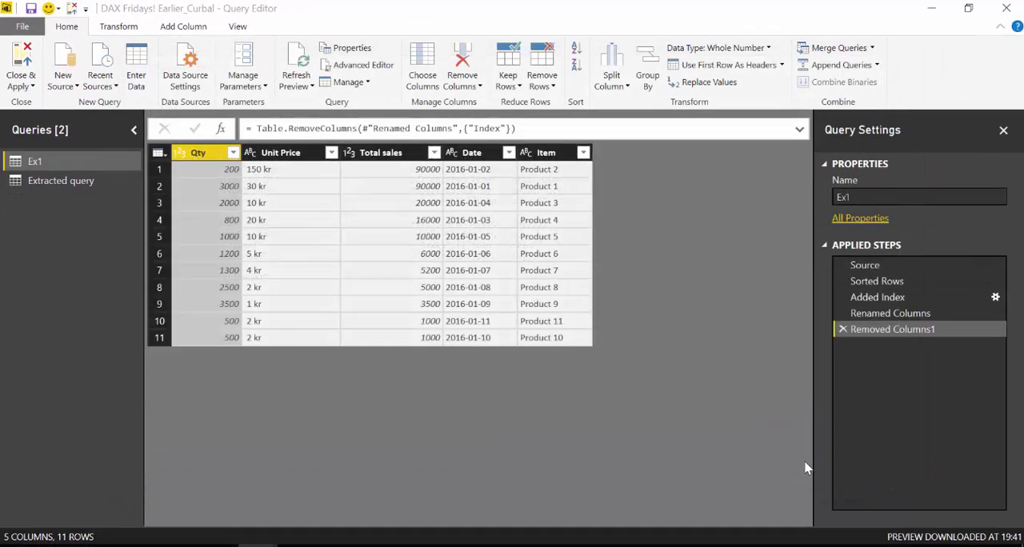
left_click(363, 64)
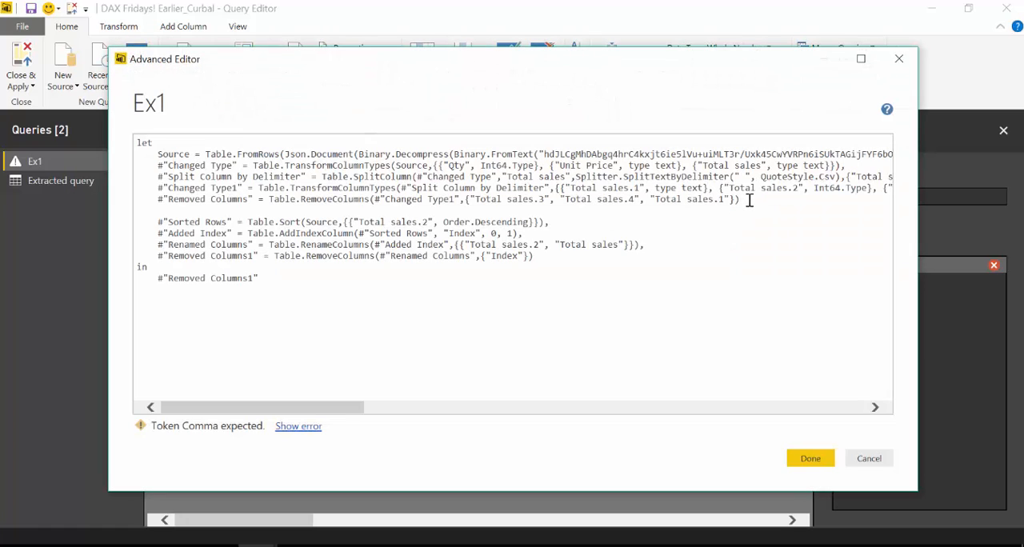
Edit Ex1's code around the Removed Columns step and view the Extracted query table.
left_click(810, 457)
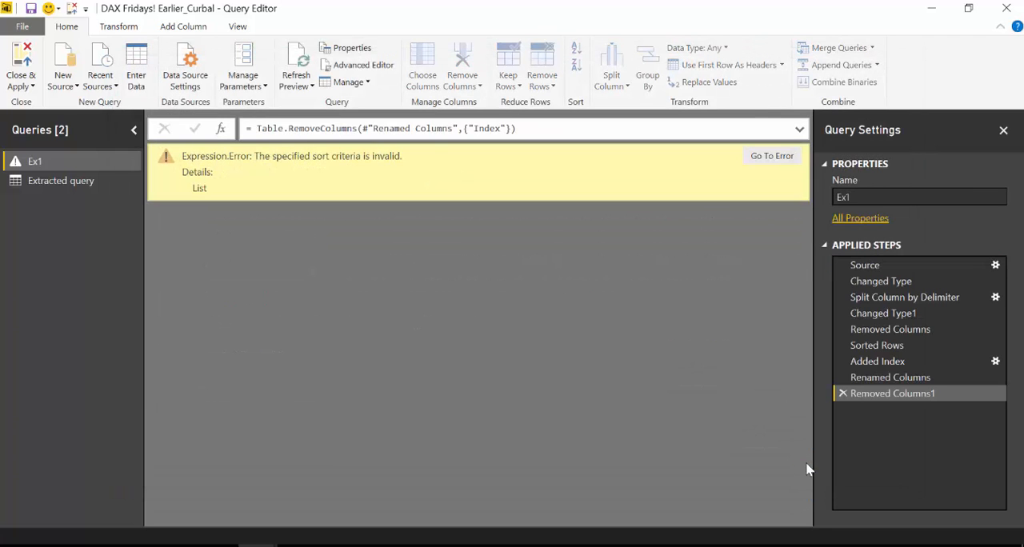
mouse_move(889, 377)
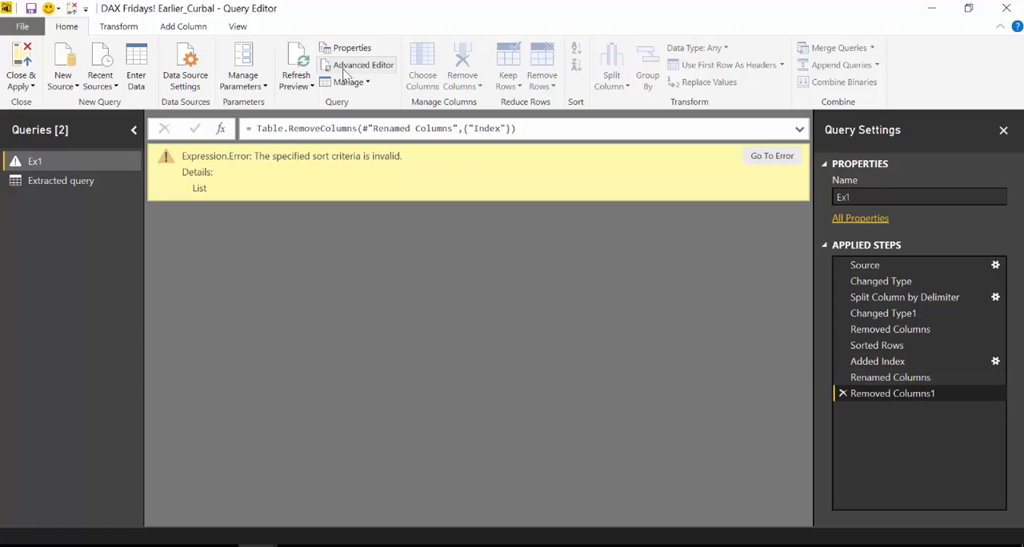
left_click(363, 64)
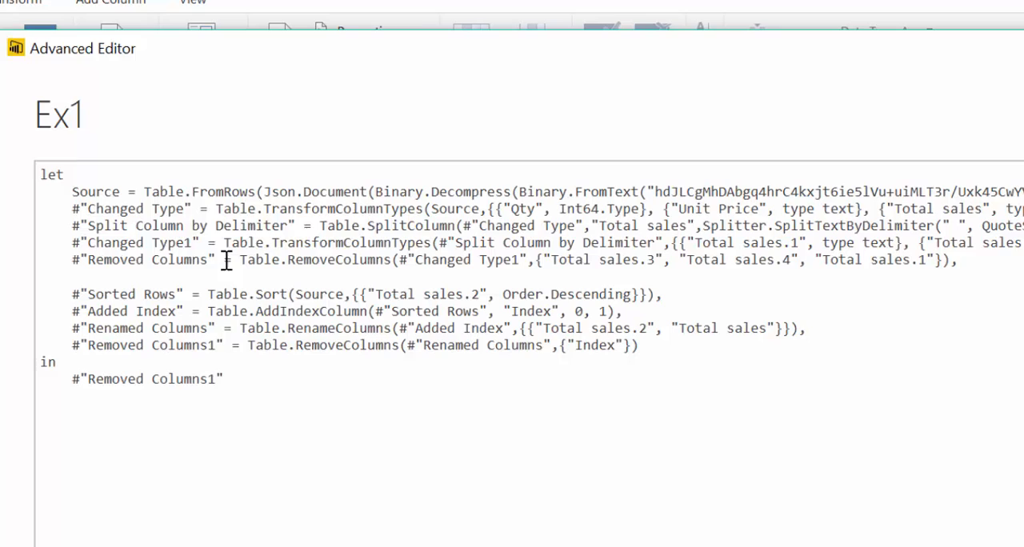
double_click(143, 259)
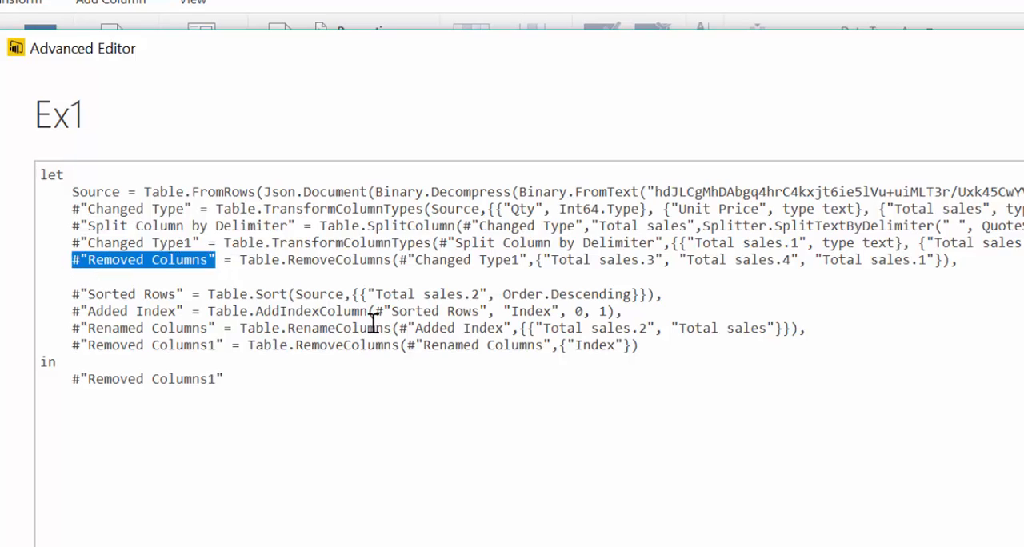
left_click(344, 294)
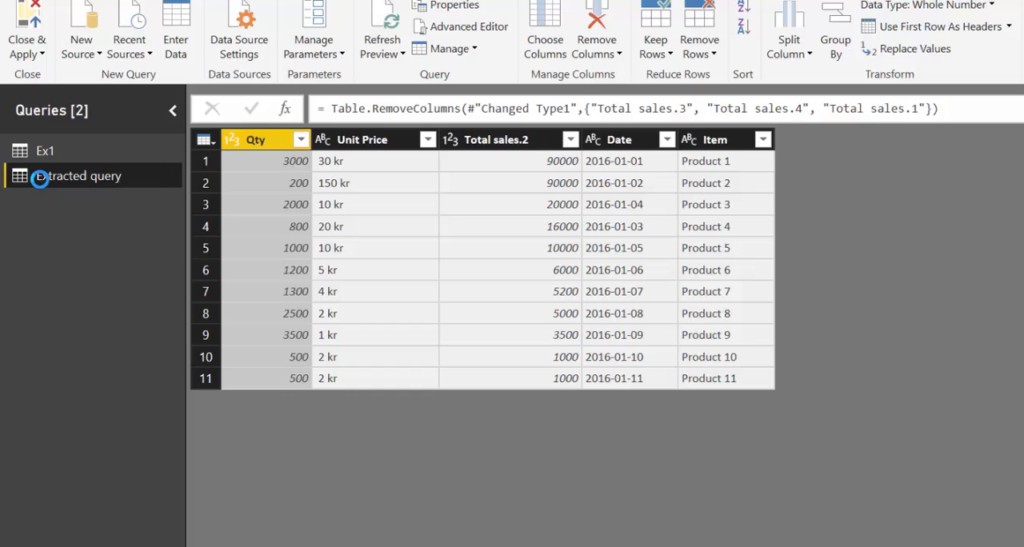
mouse_move(102, 137)
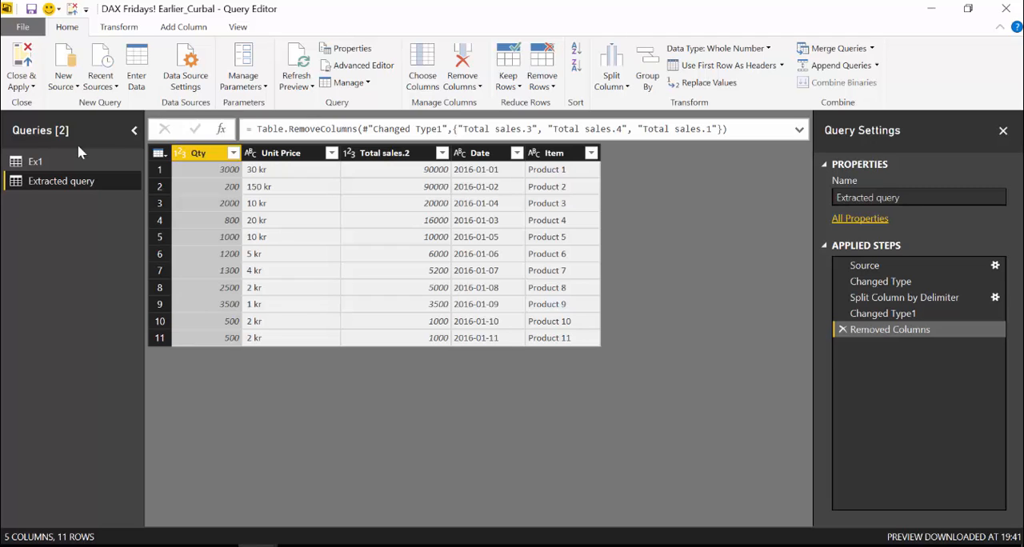
View Ex1's data, then preview Extracted query at its Source step.
left_click(35, 161)
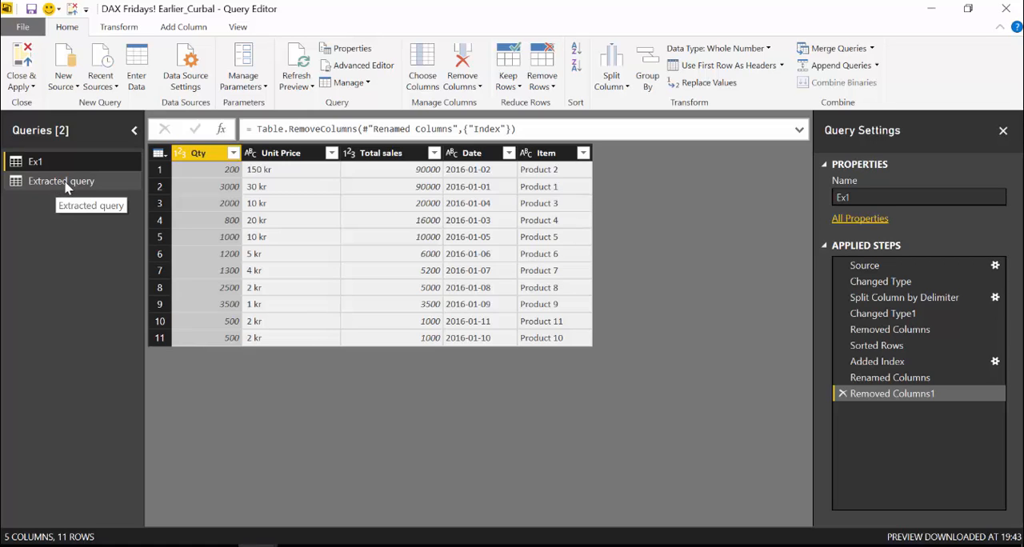
mouse_move(60, 181)
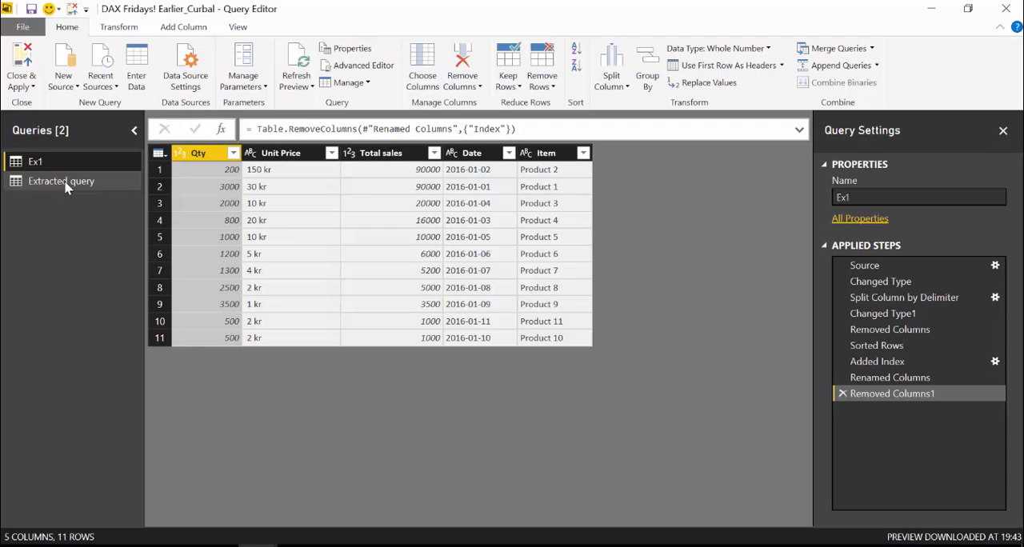
left_click(61, 181)
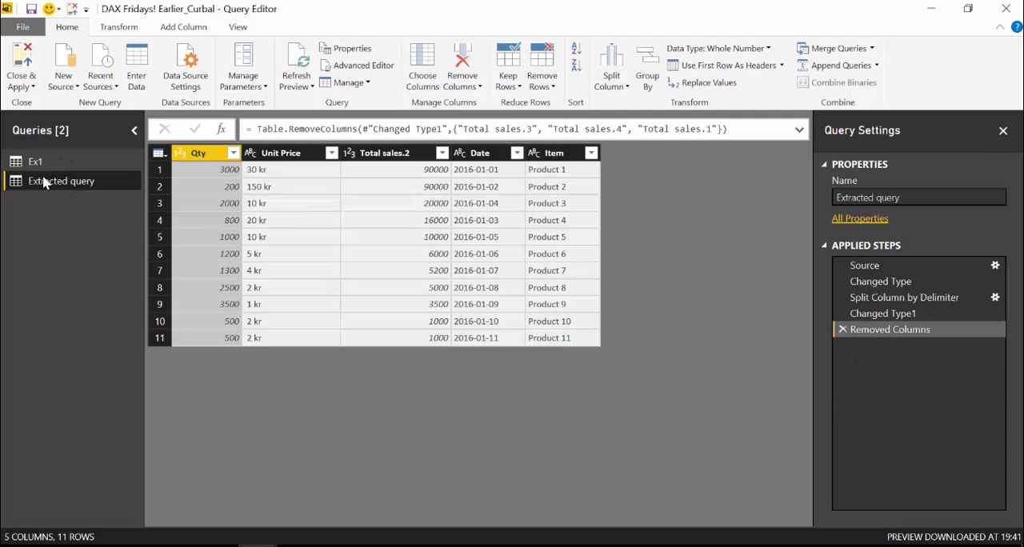
left_click(864, 266)
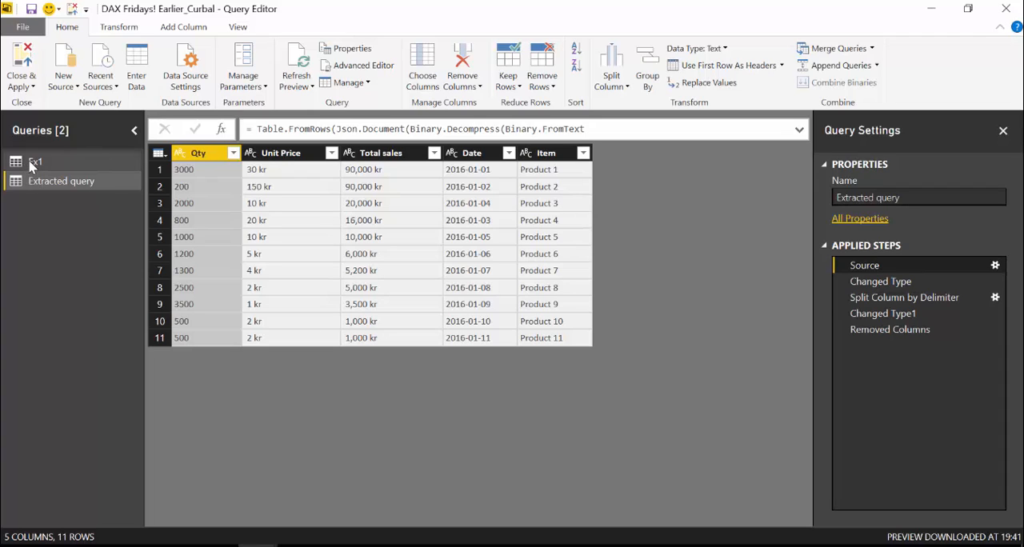
double_click(60, 181)
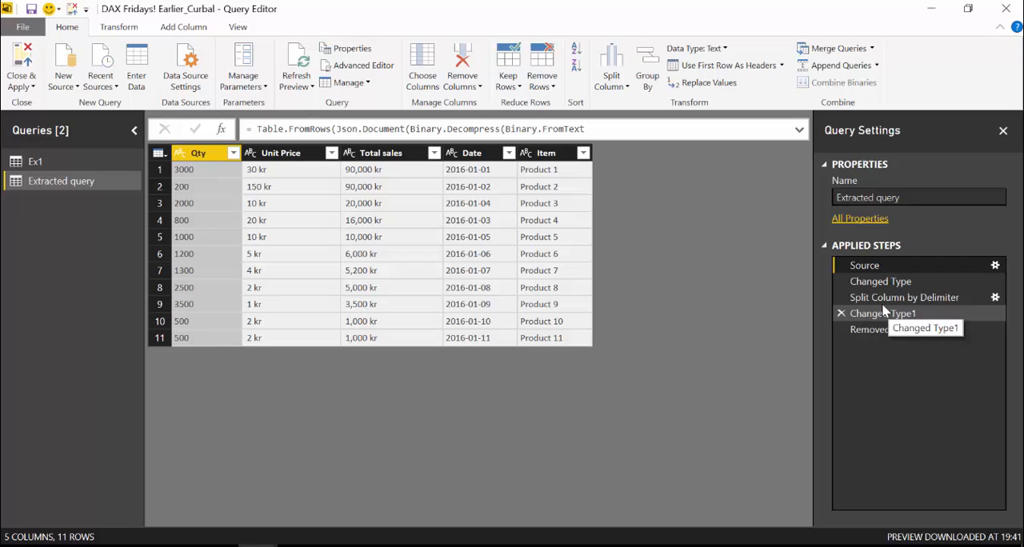
mouse_move(928, 326)
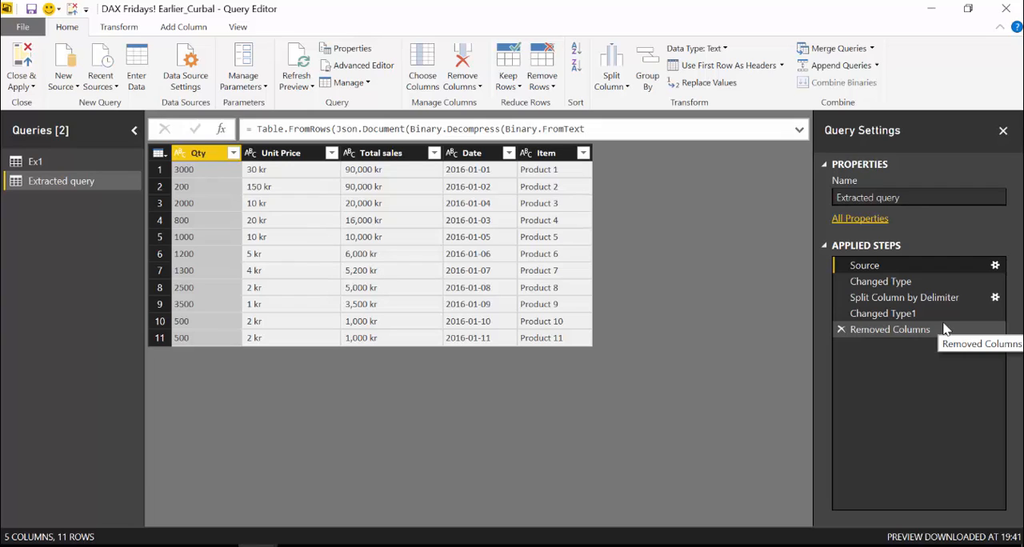
mouse_move(707, 83)
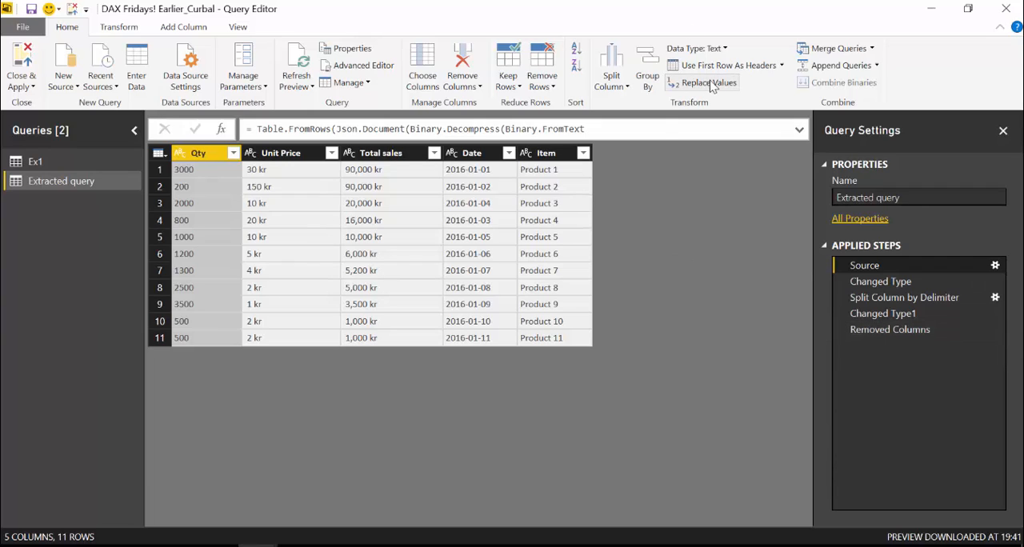
mouse_move(707, 83)
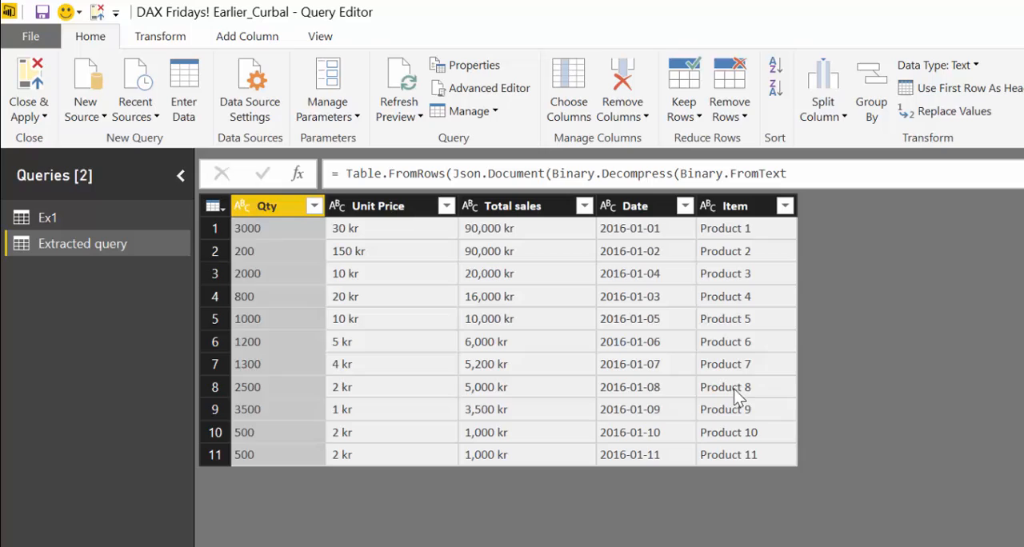
Select the Product 8 cell in the Item column and bring up its options.
left_click(744, 387)
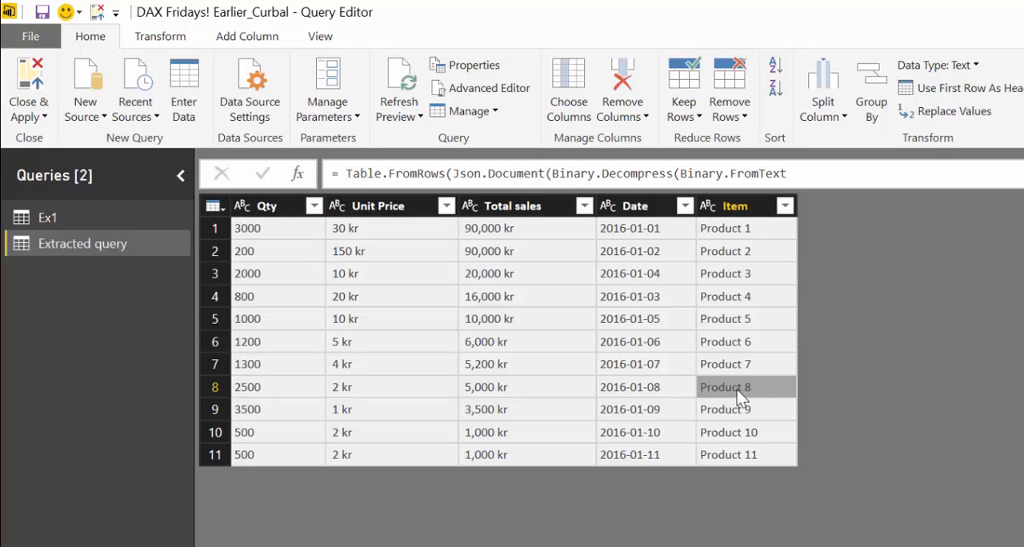
mouse_move(733, 399)
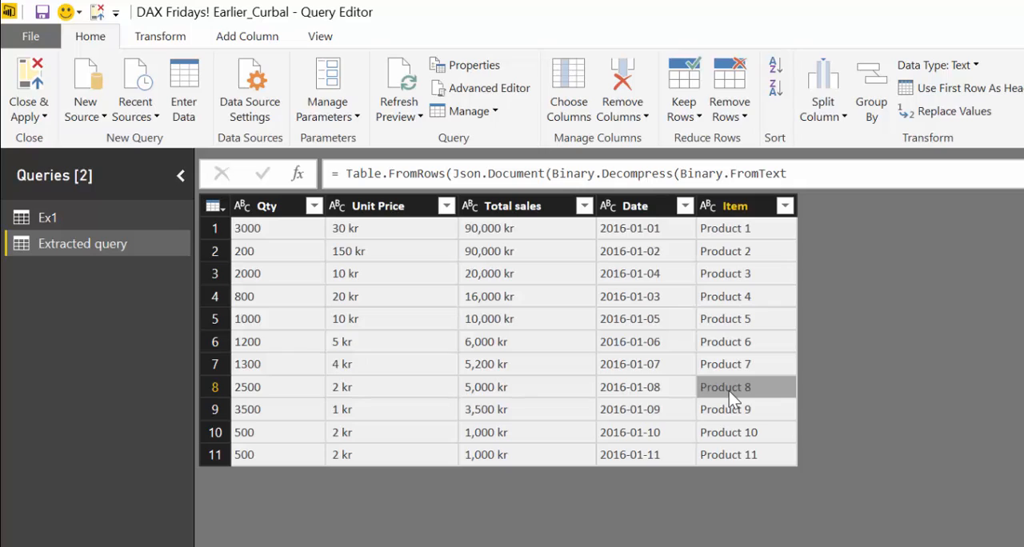
right_click(725, 387)
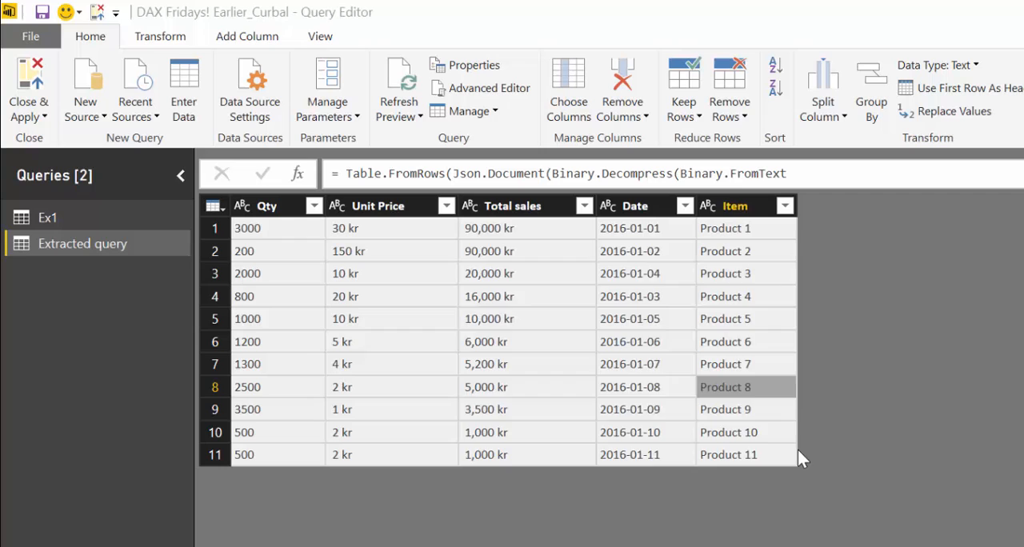
mouse_move(800, 432)
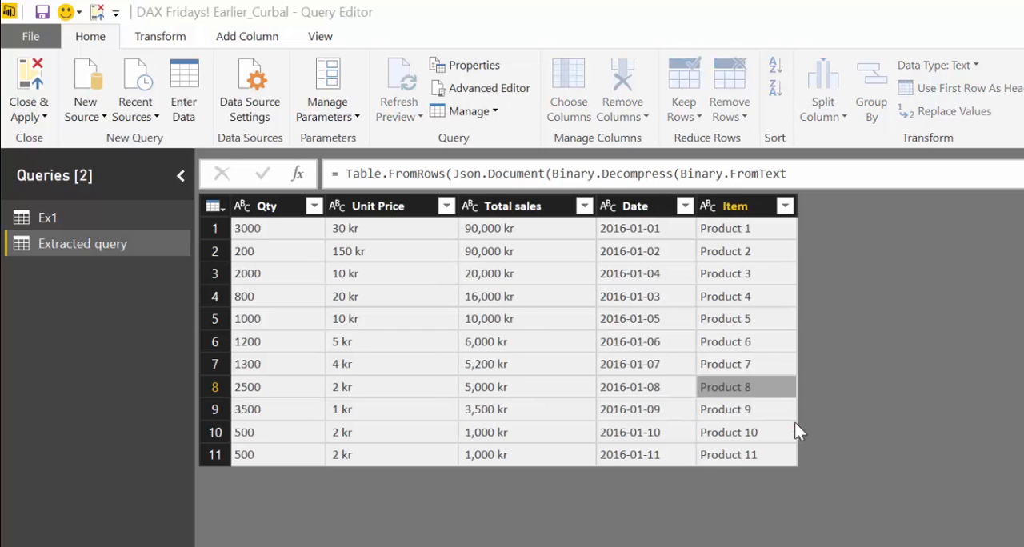
Replace the Item value Product 8 with Product 88 via Replace Values.
left_click(930, 112)
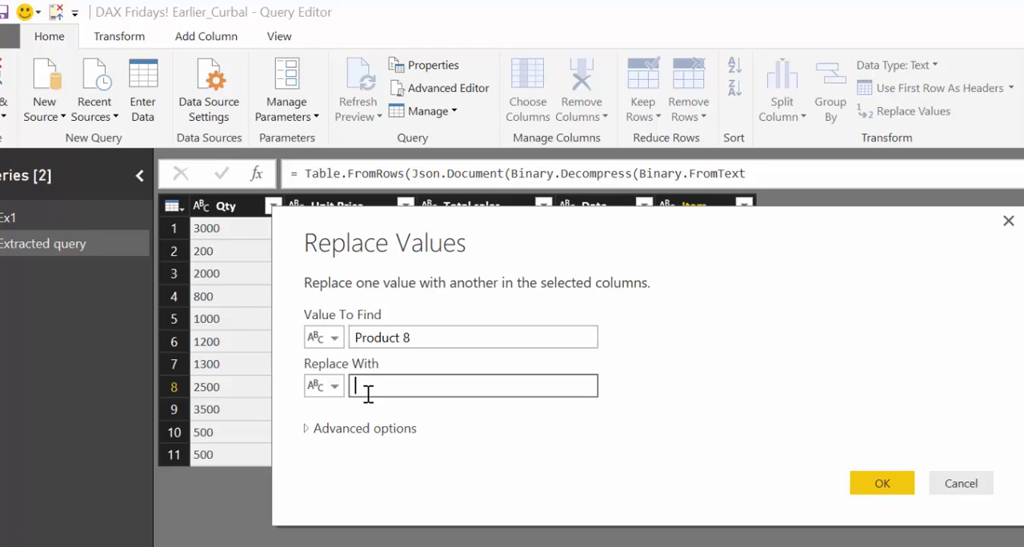
type("Product 88")
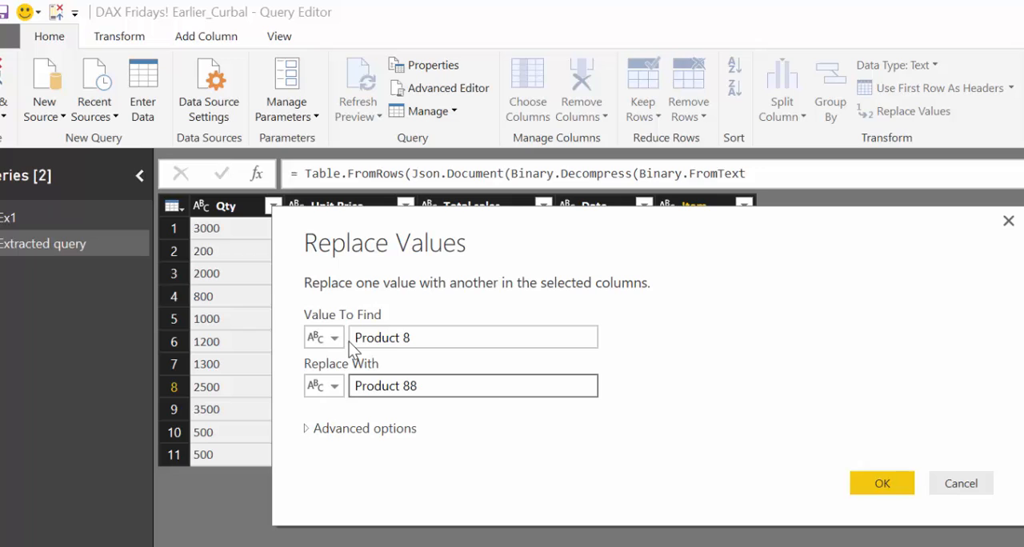
left_click(881, 483)
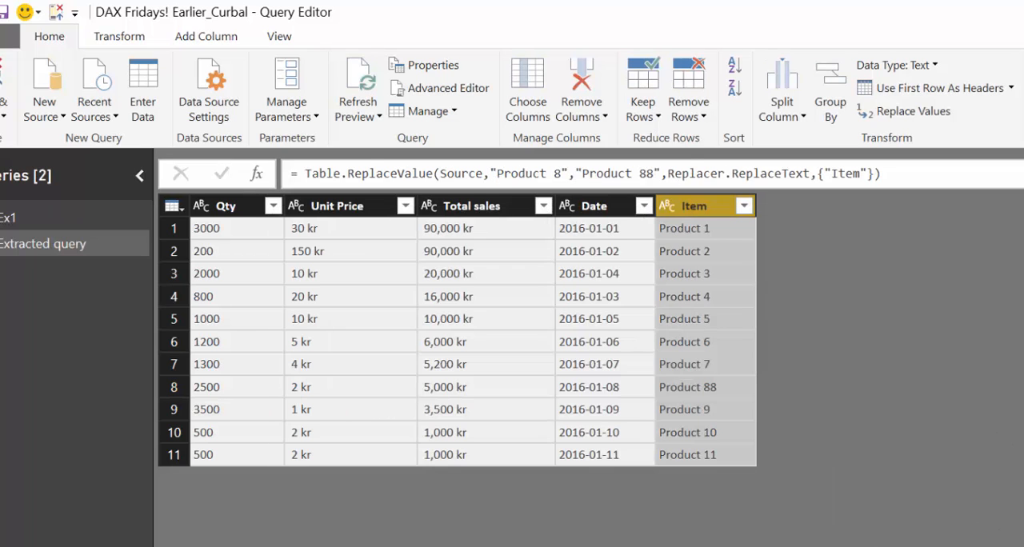
mouse_move(690, 402)
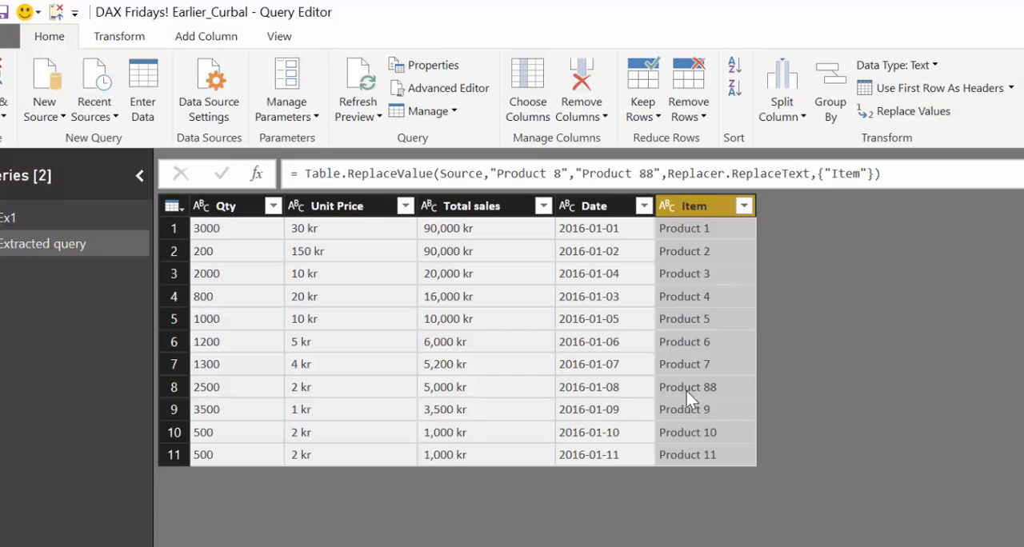
mouse_move(908, 168)
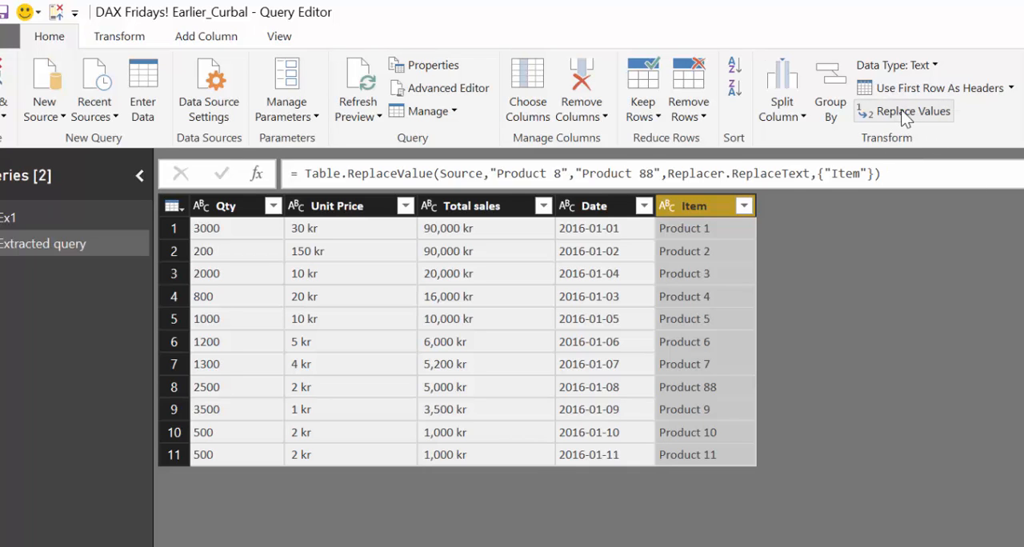
mouse_move(911, 112)
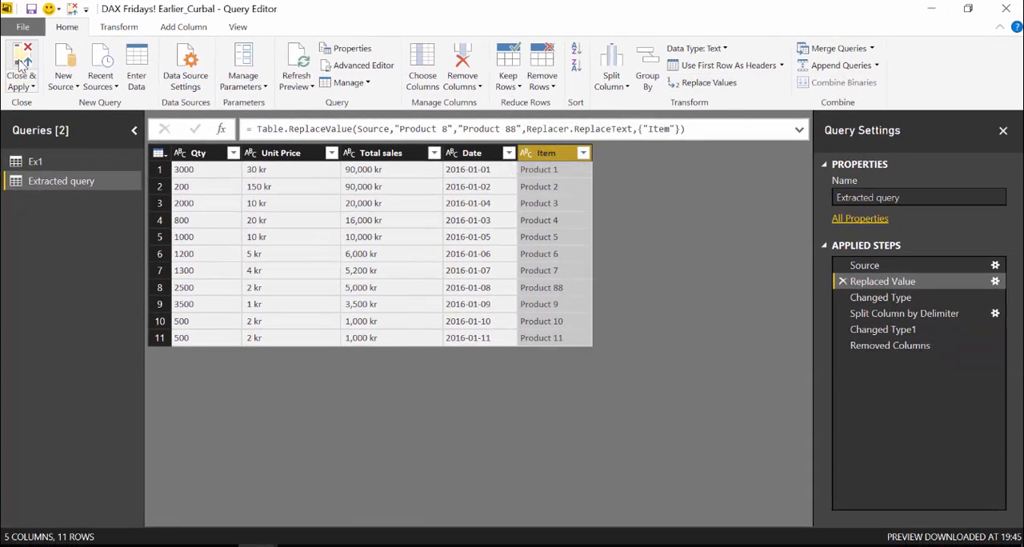
Close the Query Editor, apply changes and return to the EARLIER report page.
left_click(23, 67)
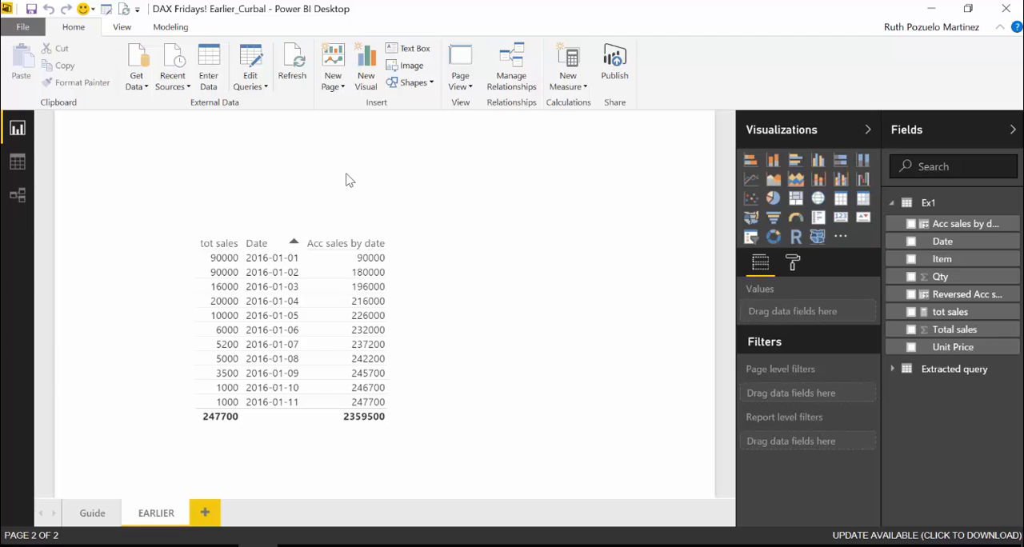
mouse_move(294, 168)
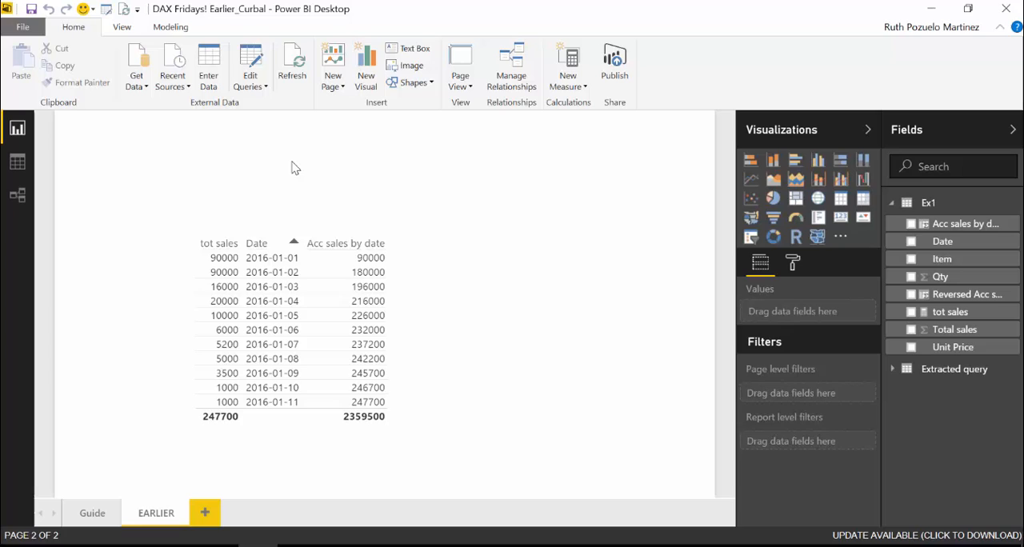
mouse_move(118, 146)
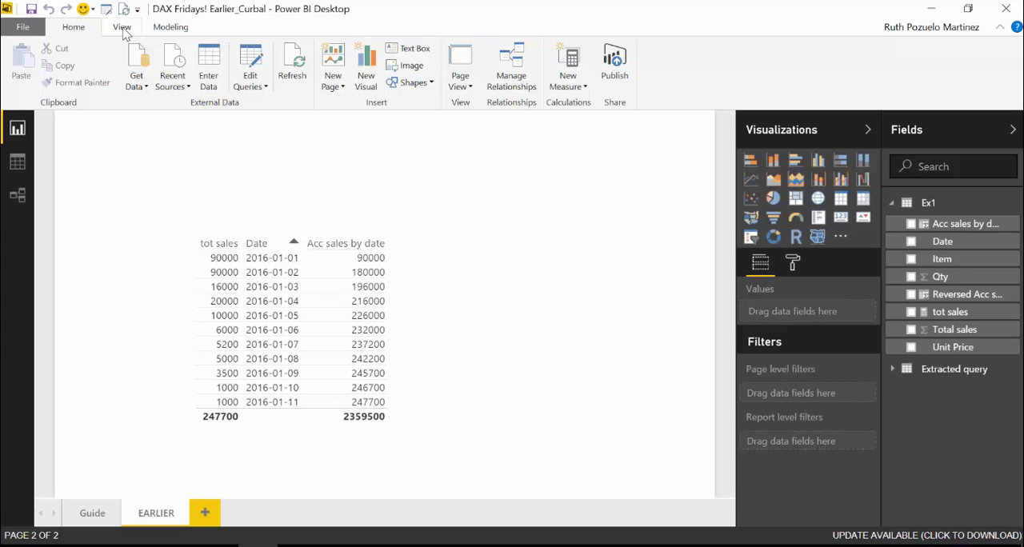
Enable Show gridlines and Snap objects to grid for the canvas with the table selected.
left_click(288, 328)
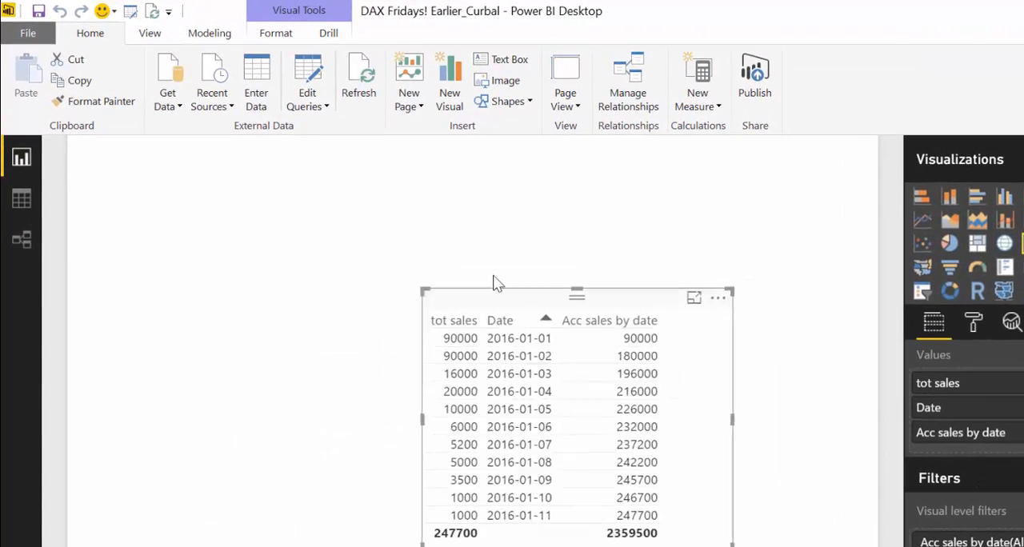
left_click(150, 32)
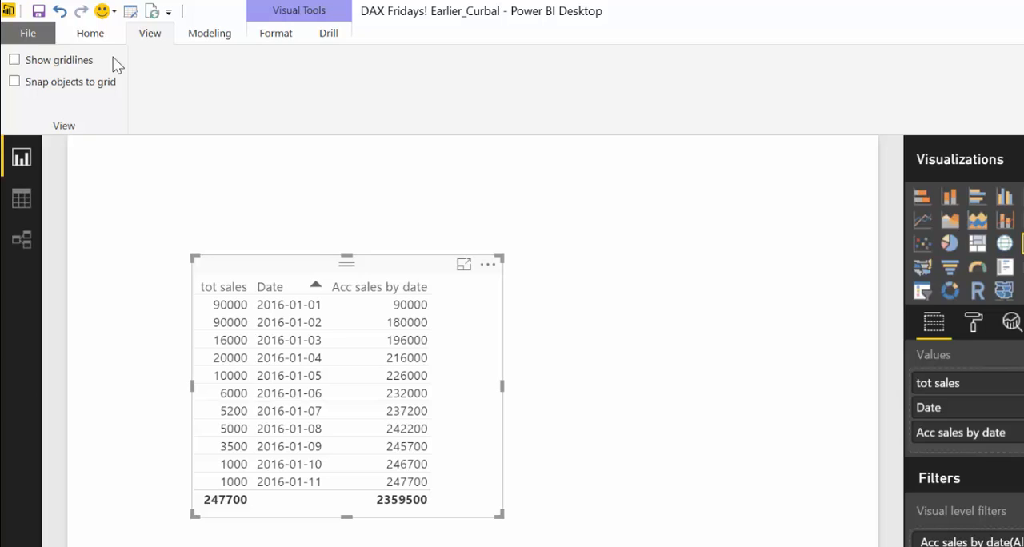
left_click(15, 60)
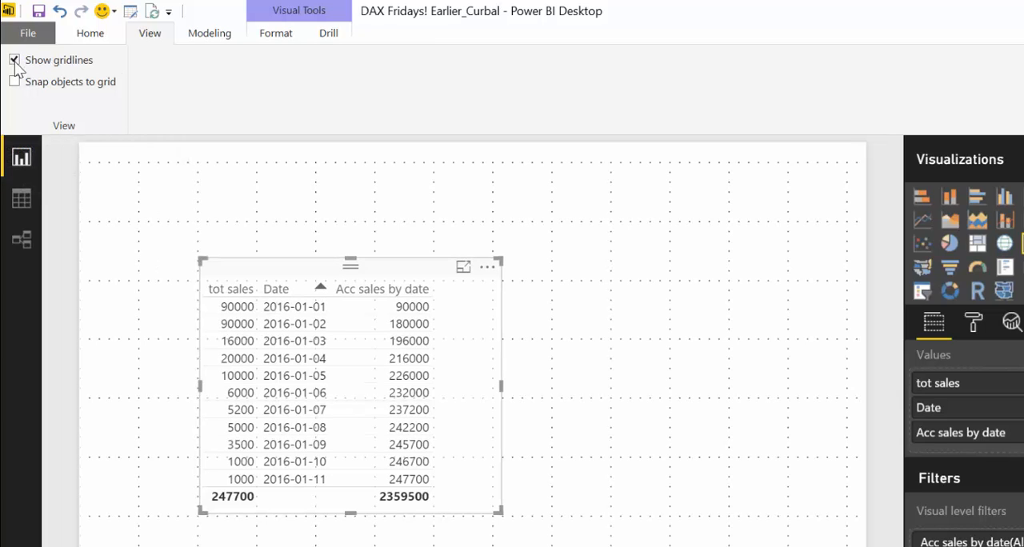
left_click(13, 81)
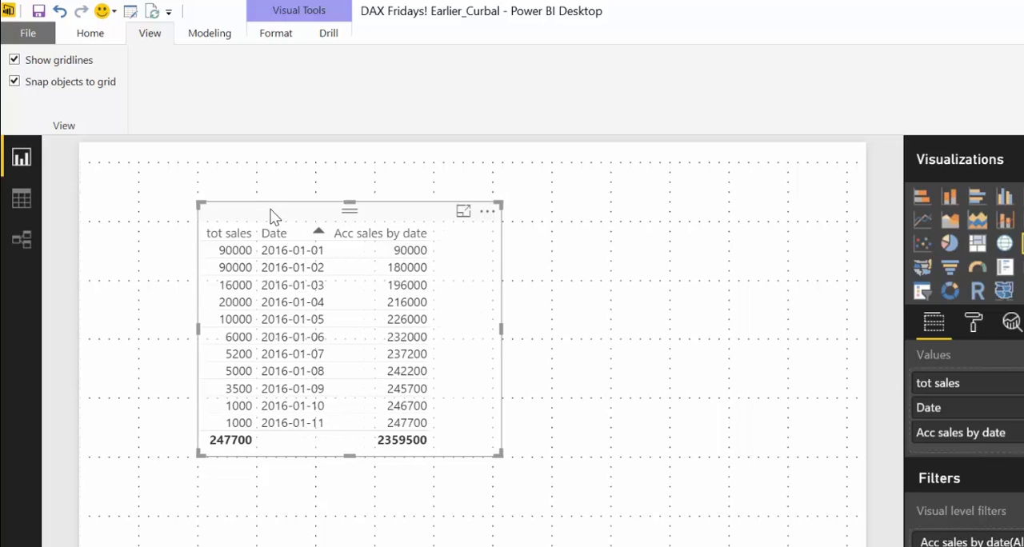
mouse_move(210, 230)
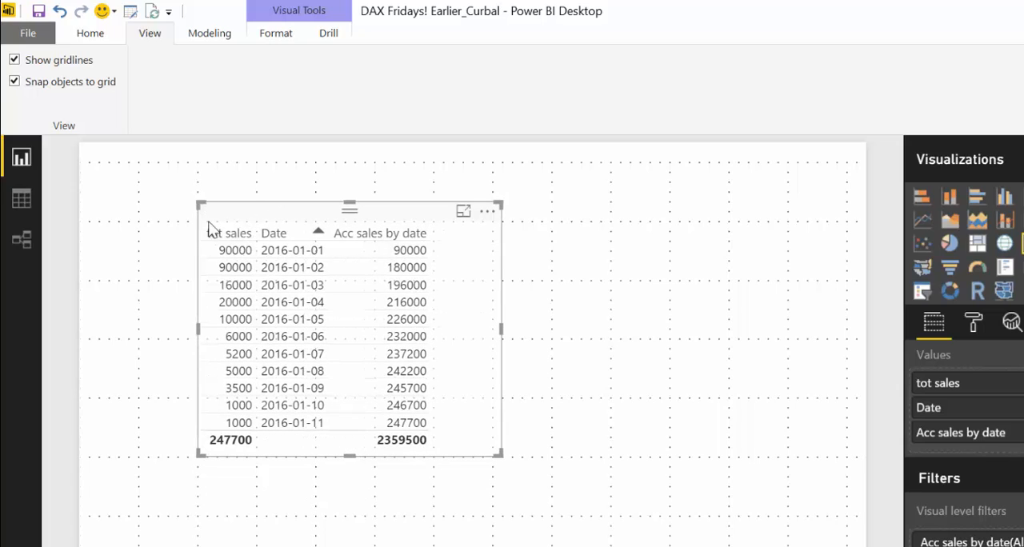
mouse_move(412, 216)
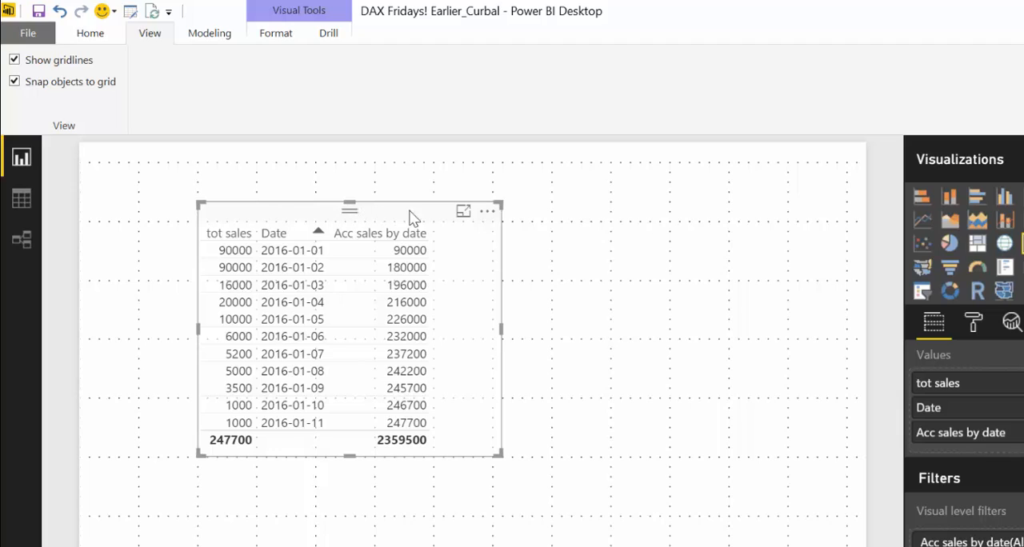
mouse_move(499, 339)
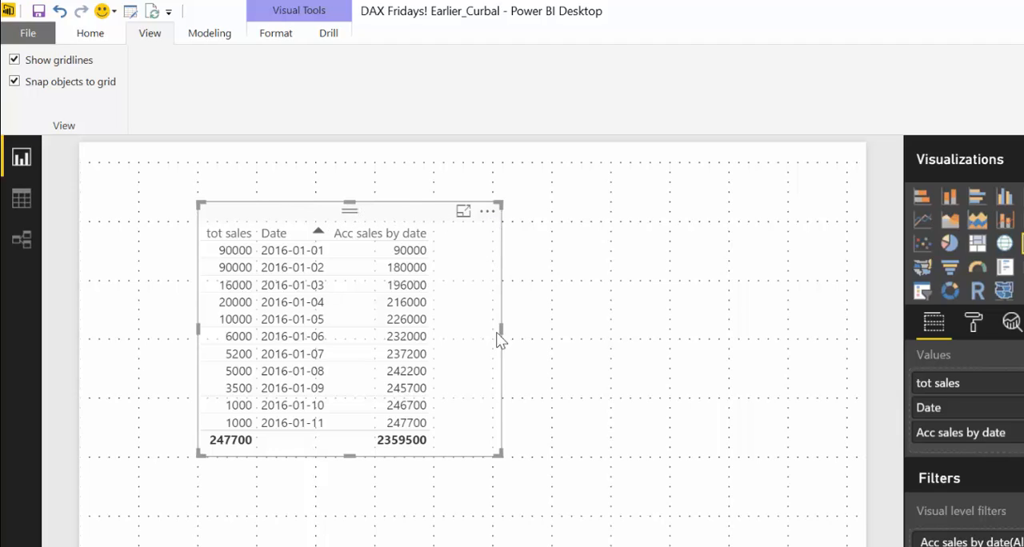
Drag the table's corner back and forth along the gridlines until it fits its three columns.
left_click_drag(499, 456, 595, 515)
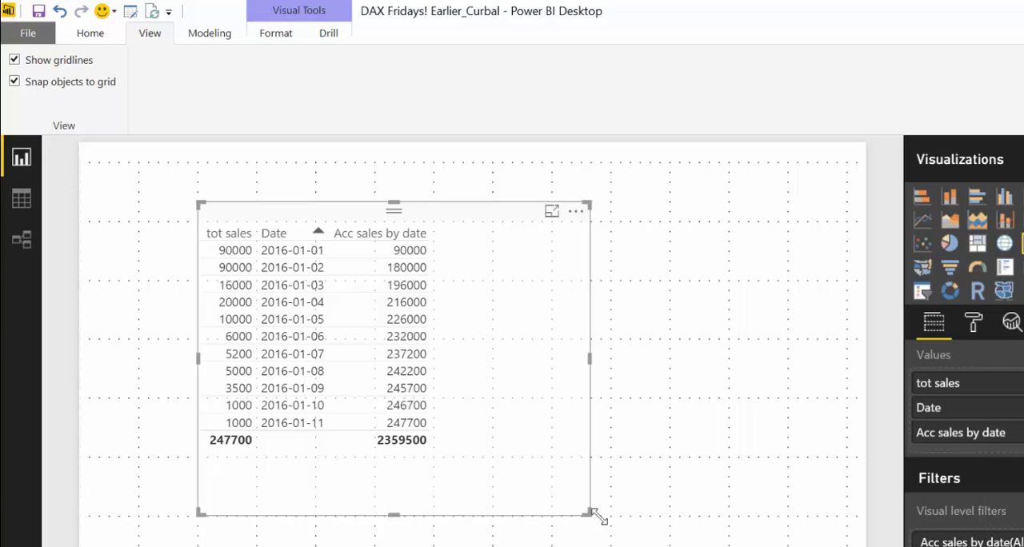
left_click_drag(598, 519, 480, 439)
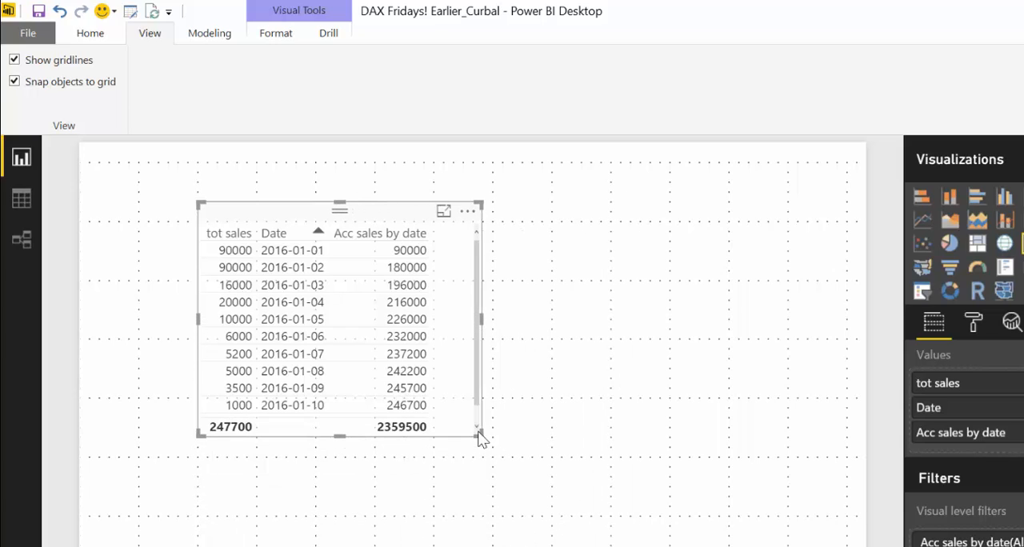
left_click_drag(479, 438, 515, 472)
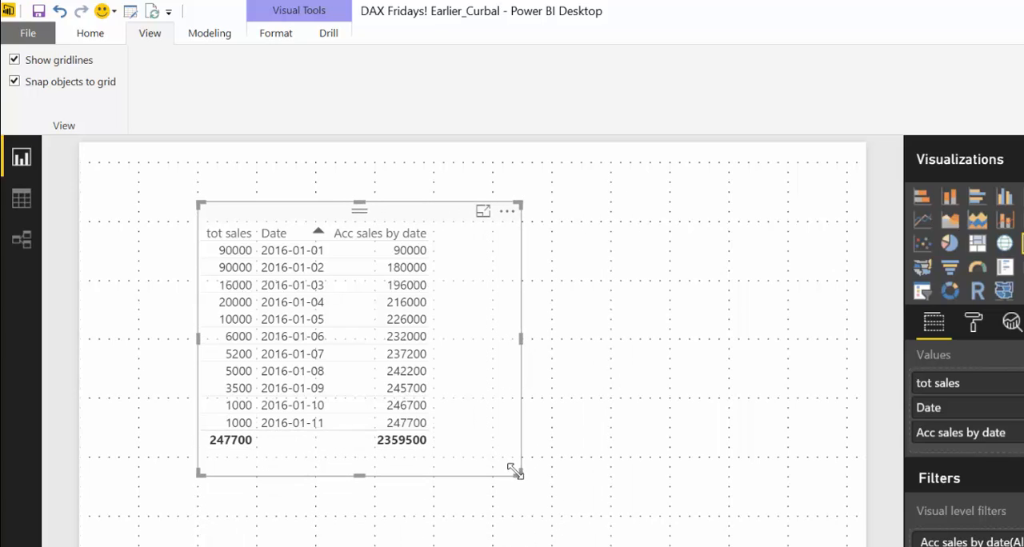
left_click_drag(515, 472, 467, 451)
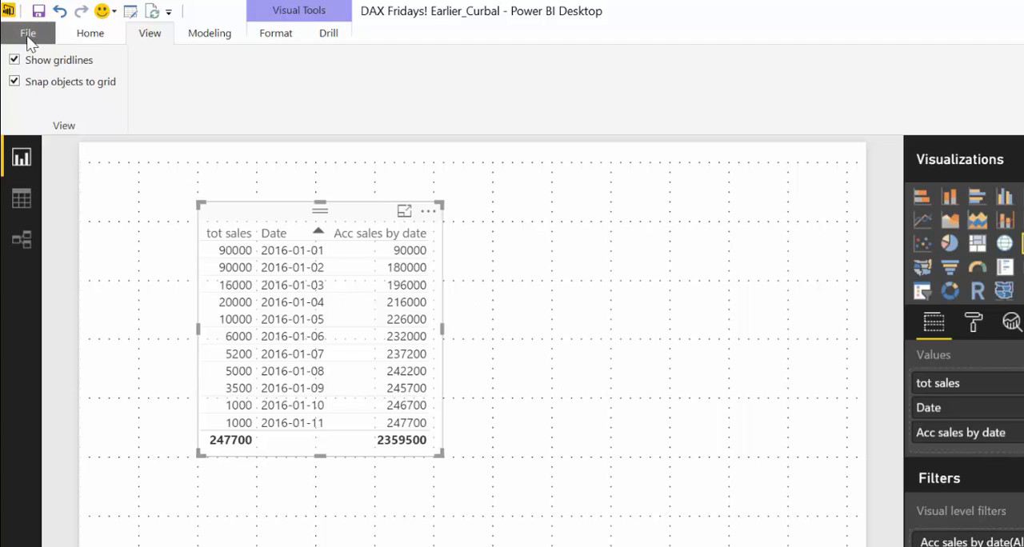
Bring up the File menu to reach Options and settings.
left_click(28, 32)
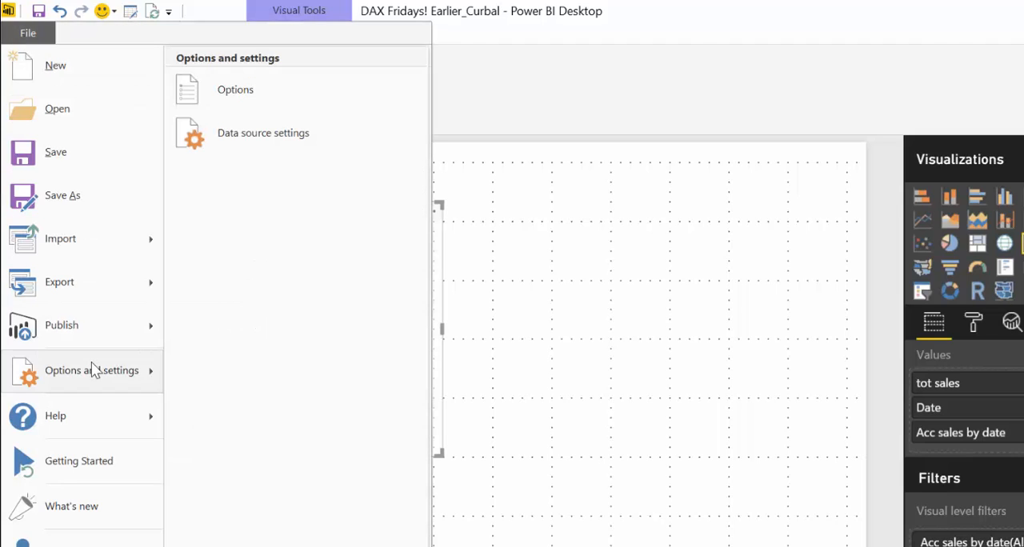
mouse_move(263, 133)
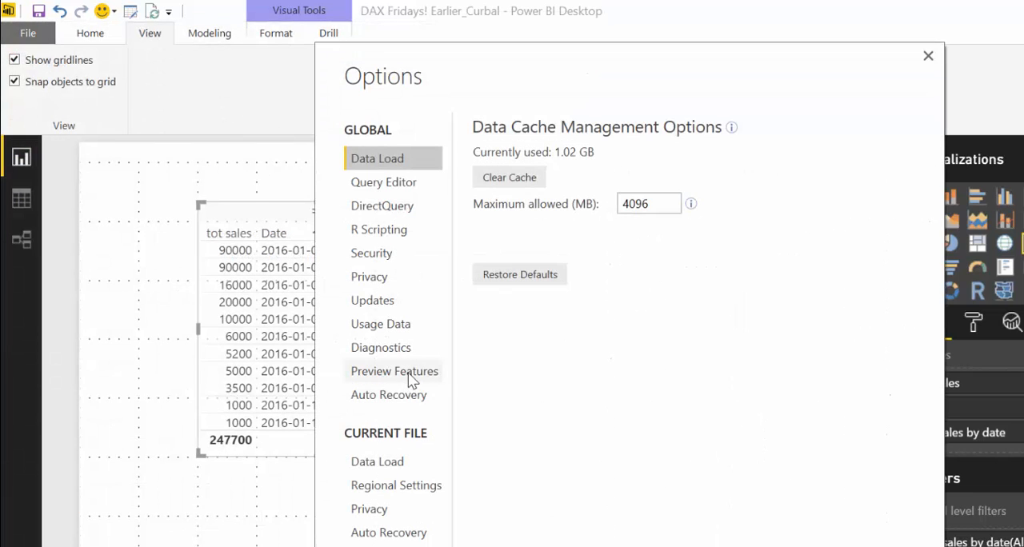
Confirm Gridlines and Snap to Grid is ticked under Preview features and close Options.
left_click(393, 371)
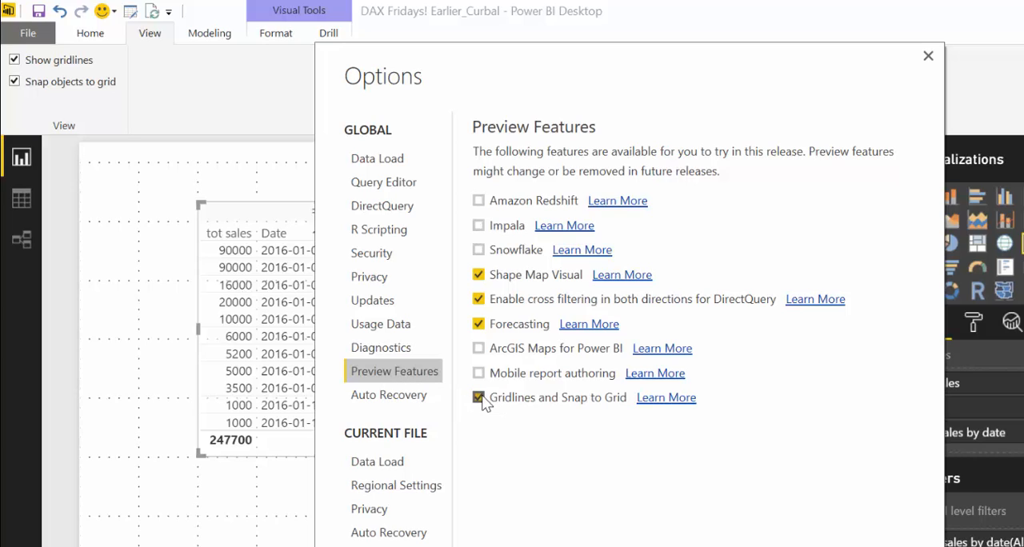
mouse_move(600, 406)
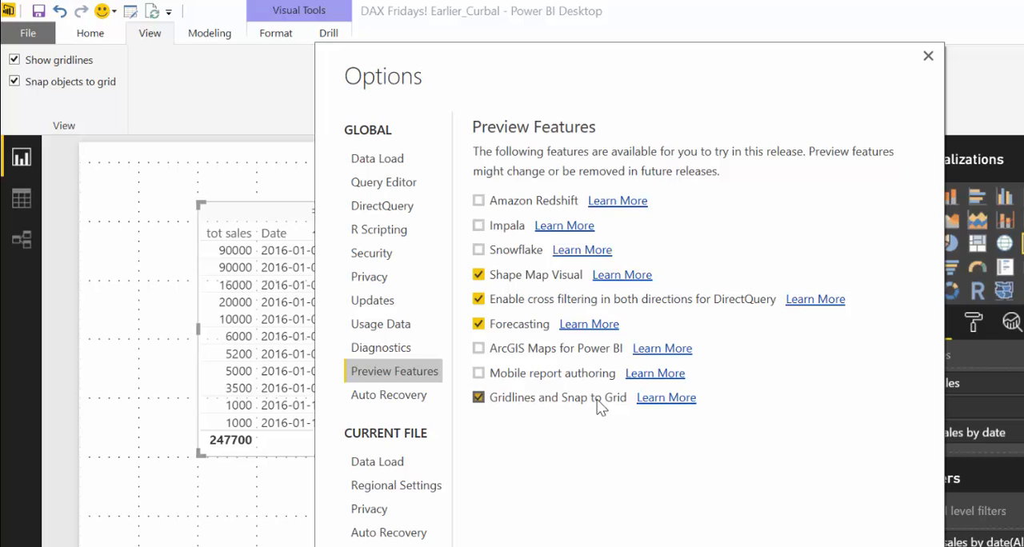
mouse_move(616, 406)
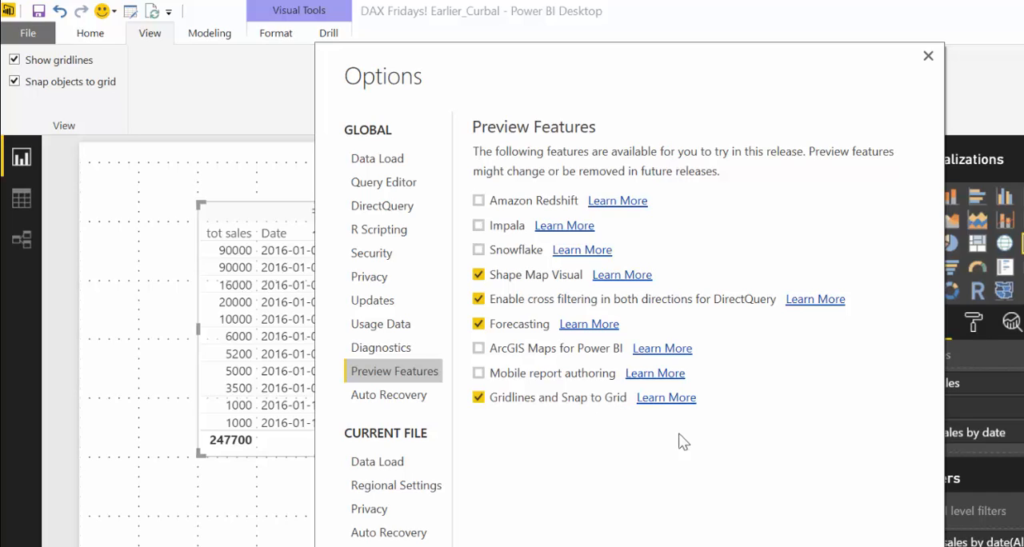
mouse_move(104, 98)
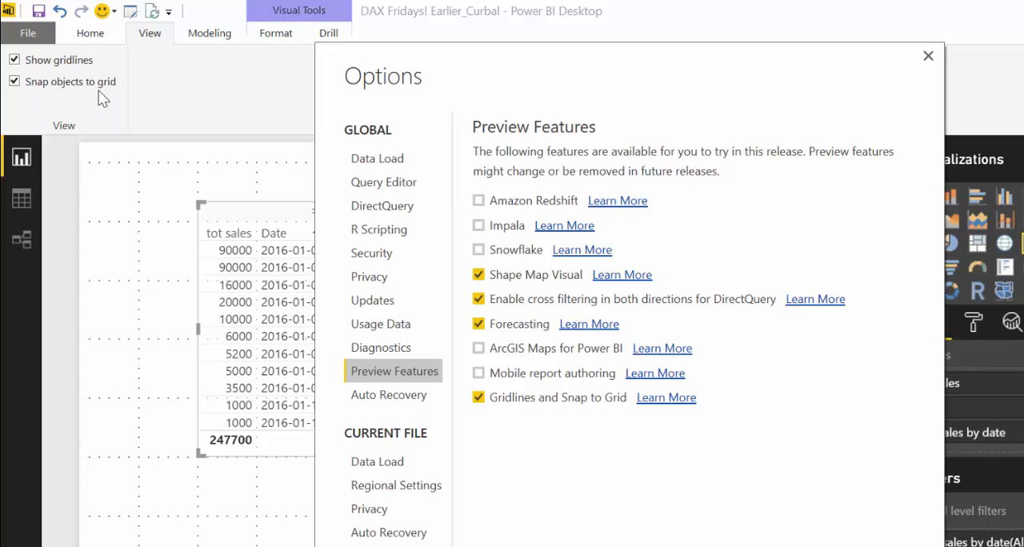
mouse_move(345, 156)
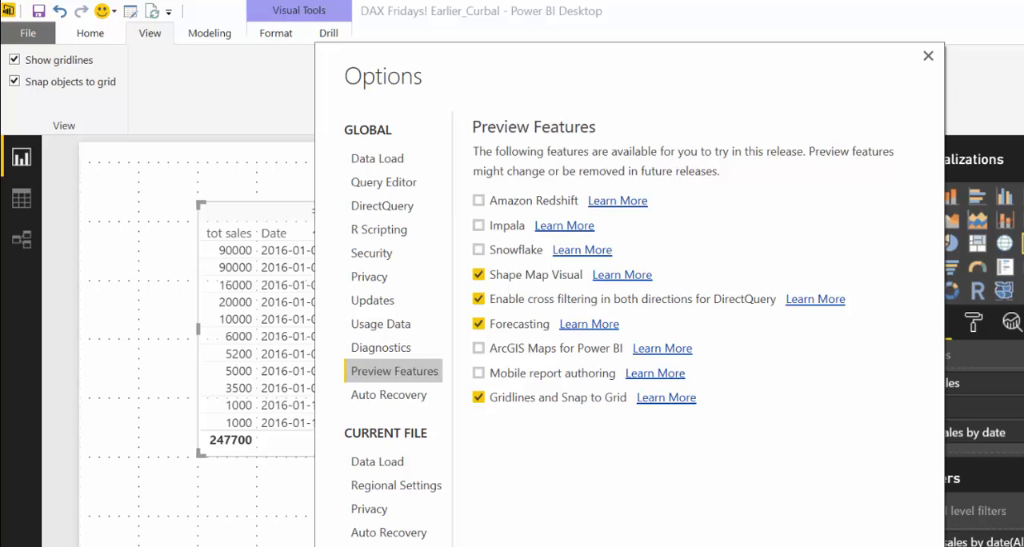
left_click(928, 55)
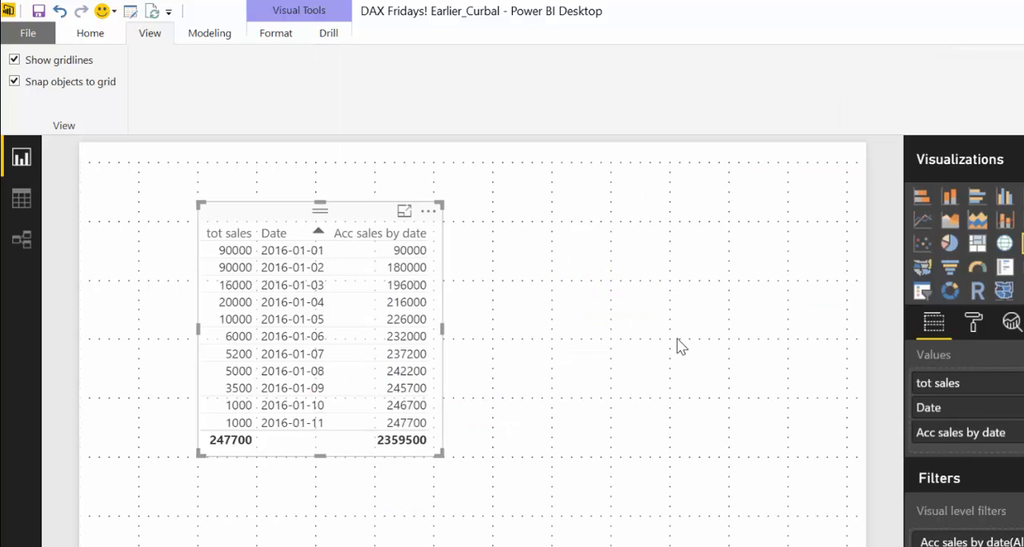
left_click(643, 326)
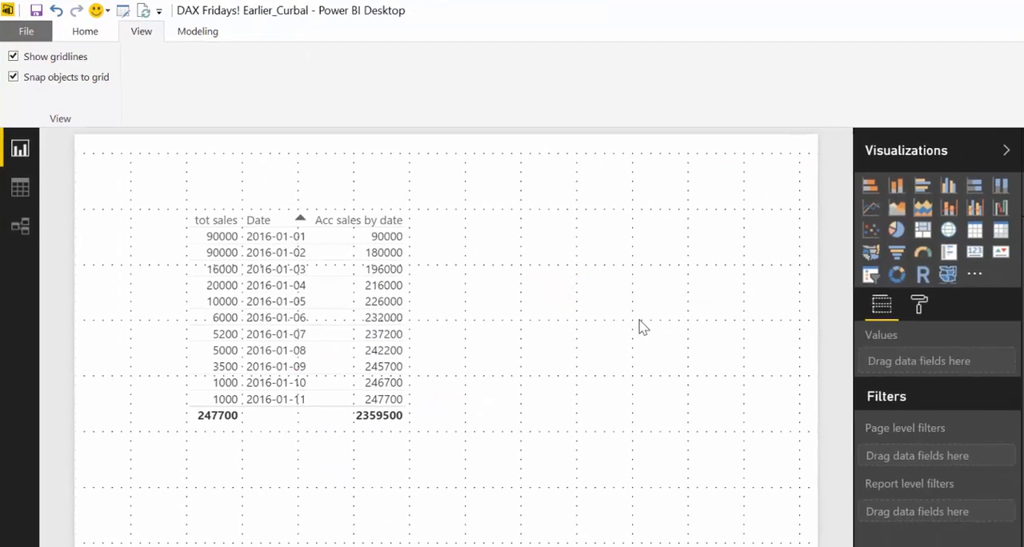
left_click(155, 512)
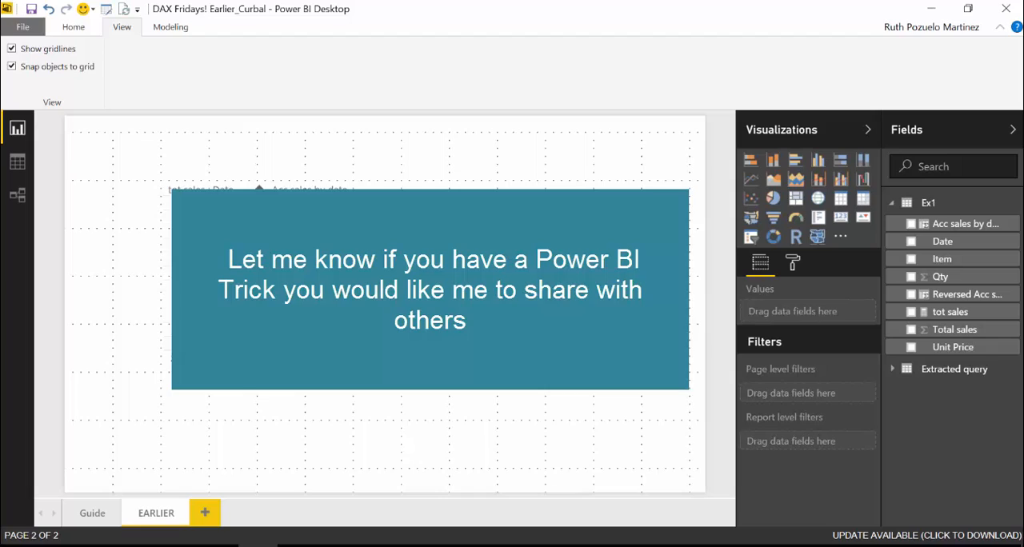